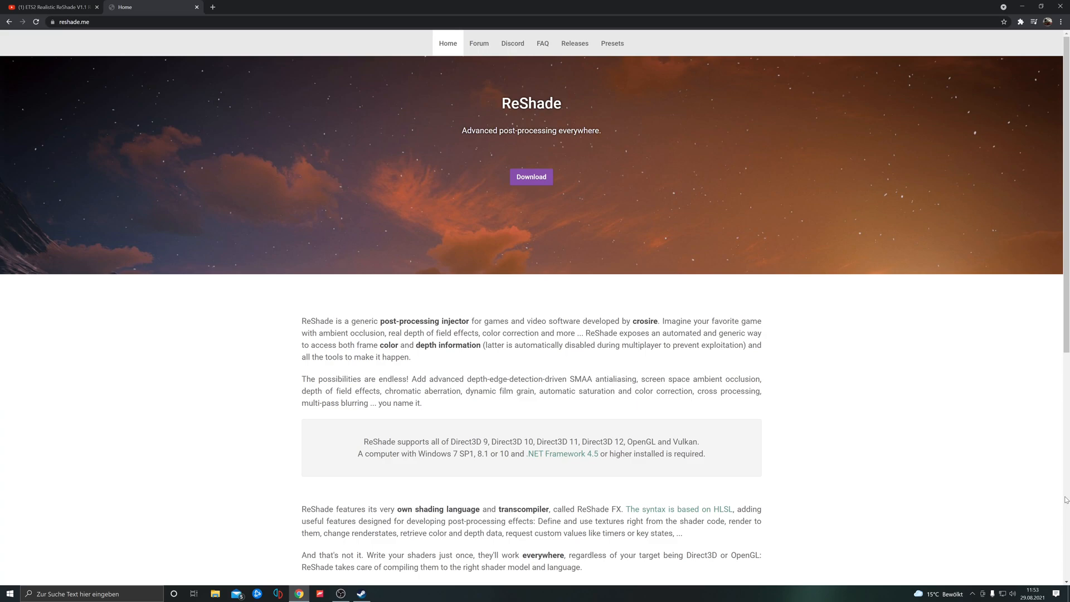
{"action": "mouse_move", "coordinate": [447, 43]}
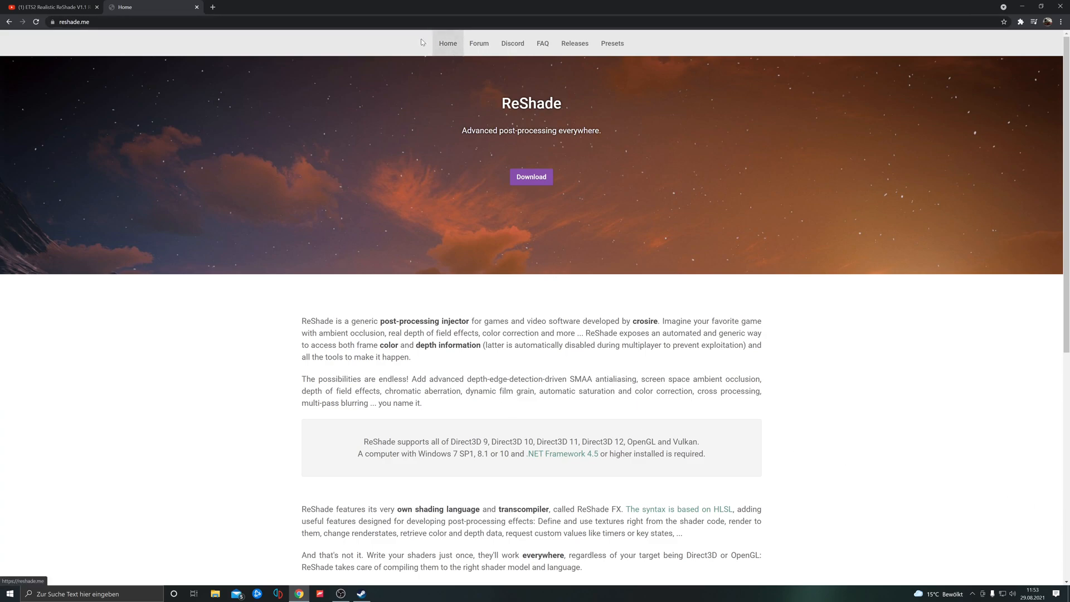
{"action": "mouse_move", "coordinate": [74, 41]}
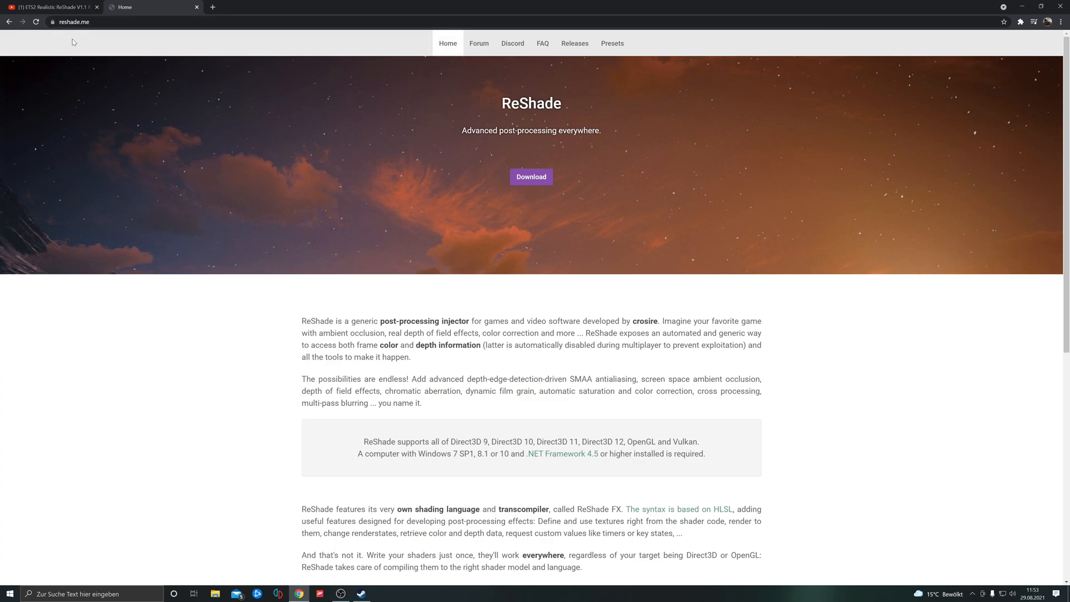
{"action": "mouse_move", "coordinate": [73, 42]}
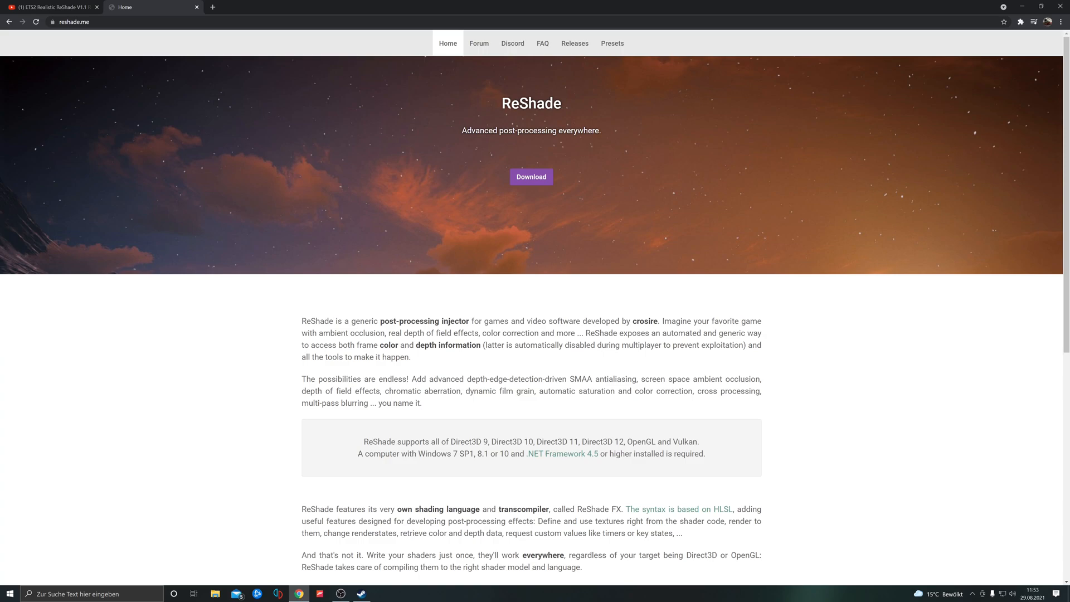
- Download the ReShade 4.9.1 setup file from the Download section of reshade.me
{"action": "scroll", "scroll_direction": "down", "scroll_amount": 3}
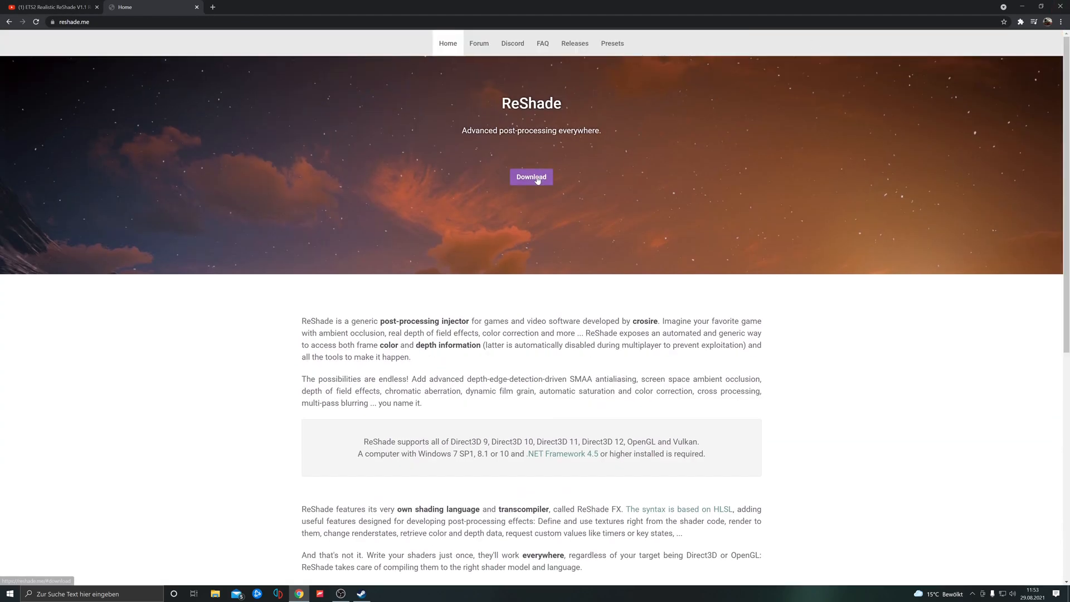
{"action": "scroll", "scroll_direction": "down", "scroll_amount": 3}
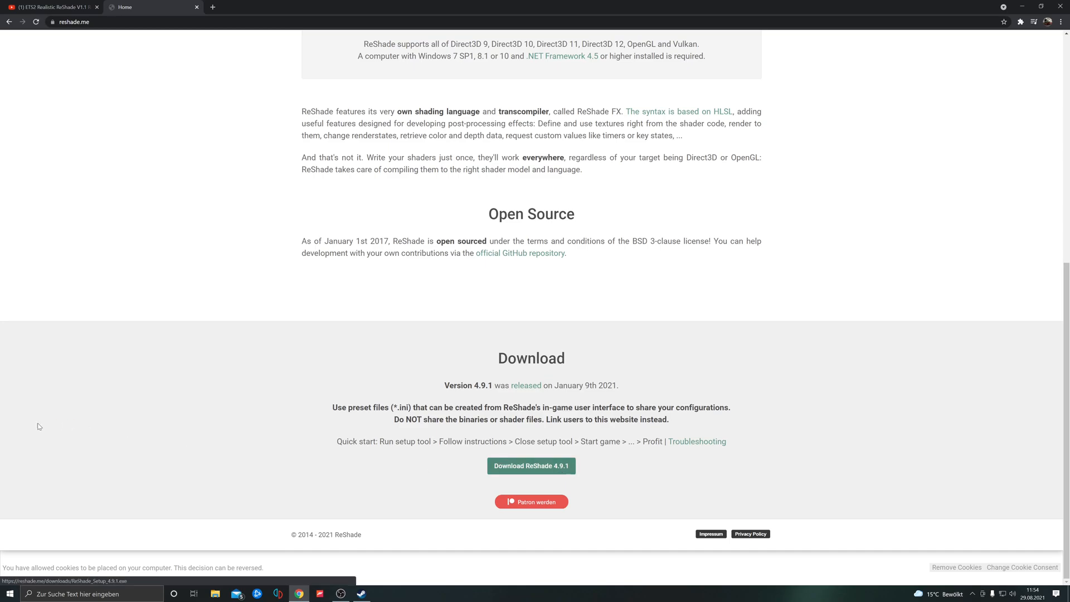
{"action": "left_click", "coordinate": [530, 466]}
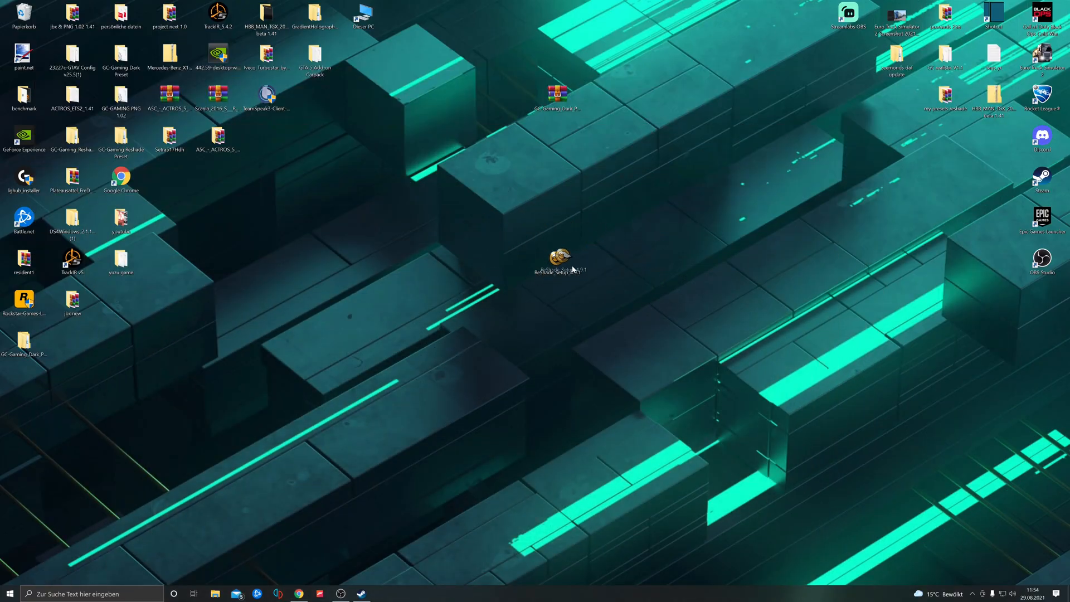
{"action": "mouse_move", "coordinate": [558, 259]}
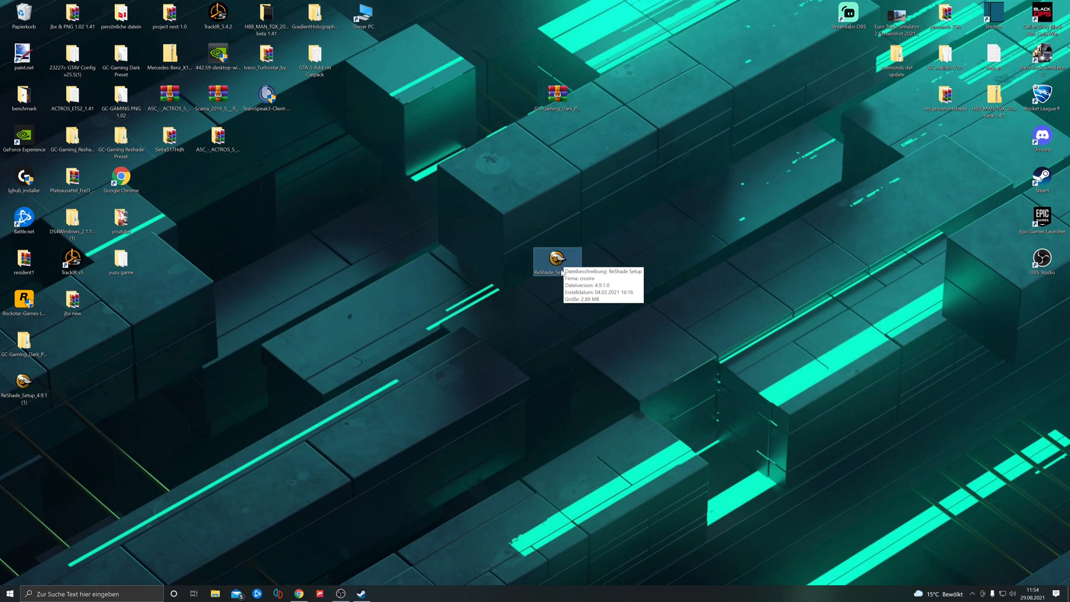
- Launch ReShade Setup and pick Euro Truck Simulator 2 (Steam) as the target game
{"action": "double_click", "coordinate": [557, 260]}
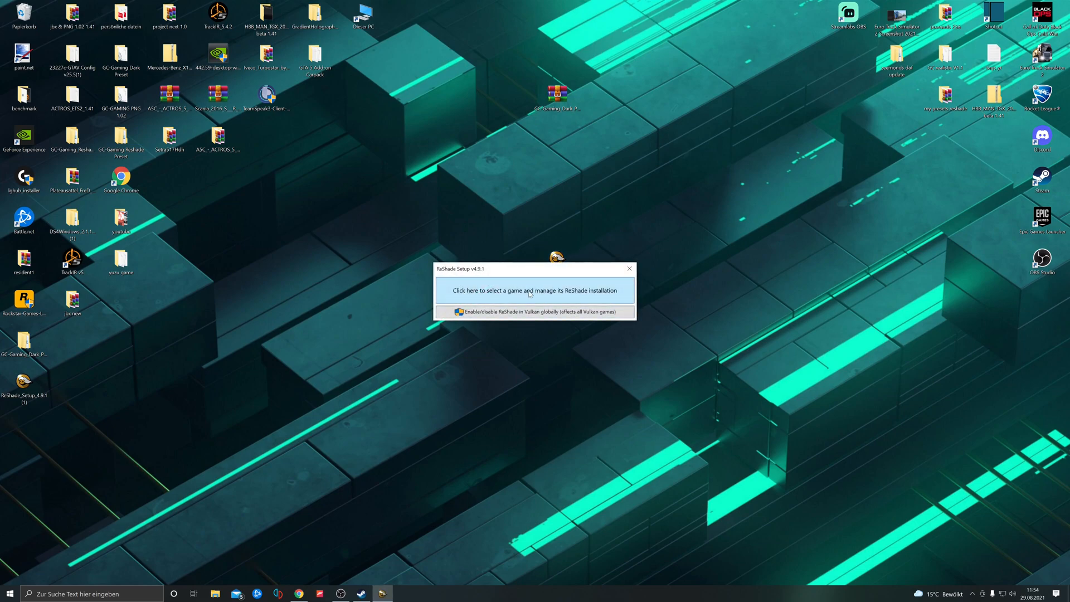
{"action": "left_click", "coordinate": [535, 290]}
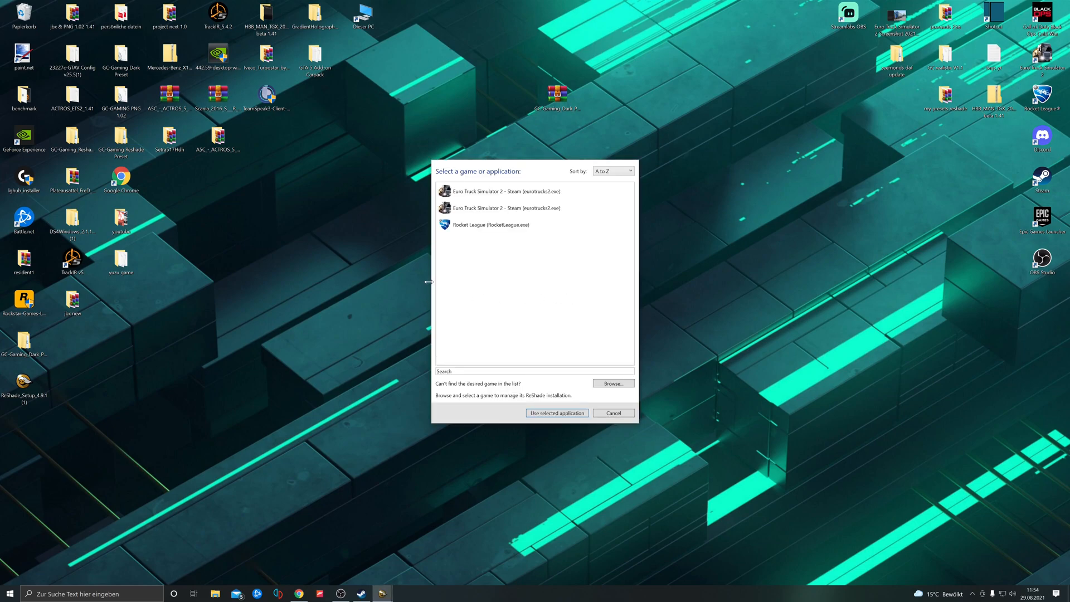
{"action": "left_click", "coordinate": [505, 207]}
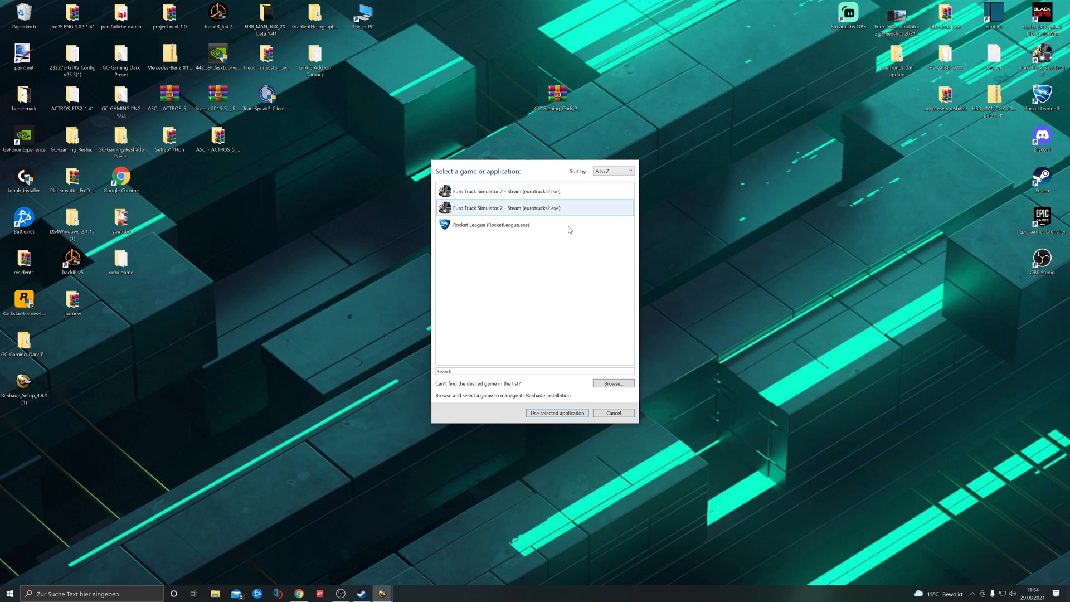
{"action": "mouse_move", "coordinate": [537, 203]}
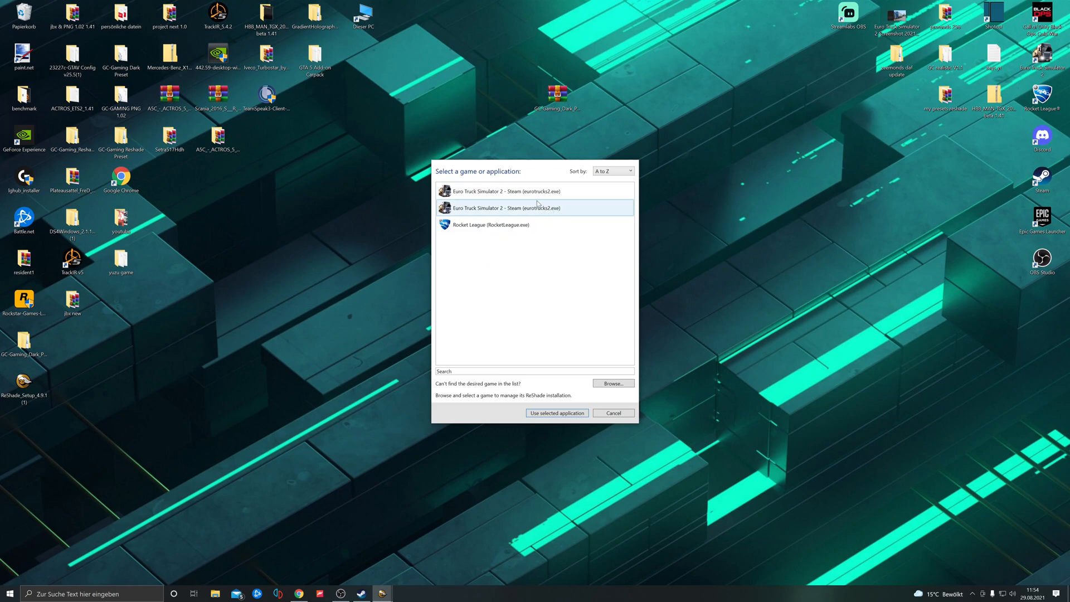
{"action": "left_click", "coordinate": [505, 191]}
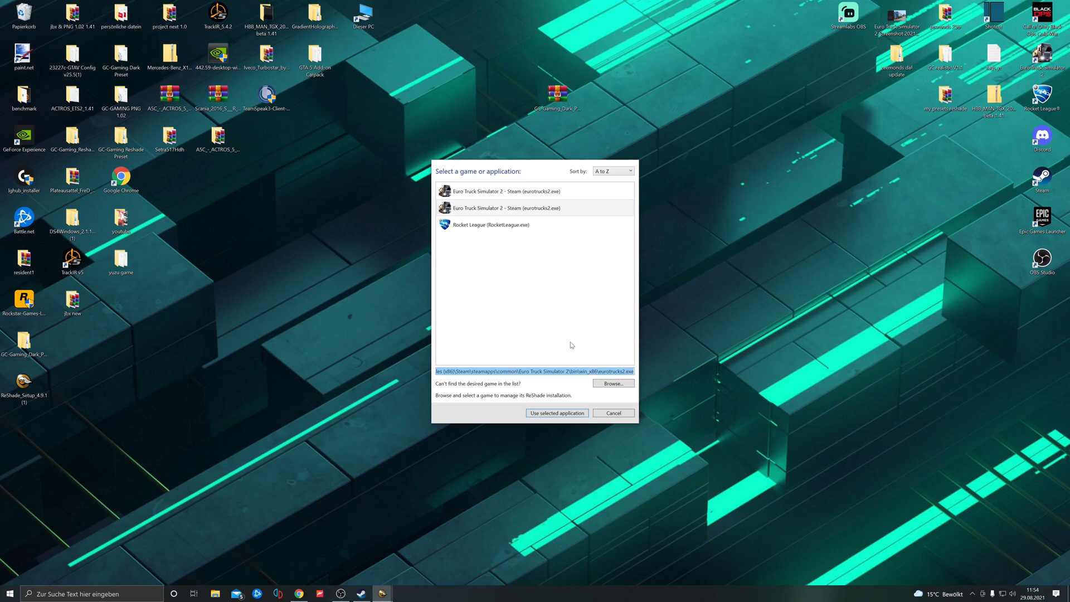
{"action": "left_click", "coordinate": [505, 191]}
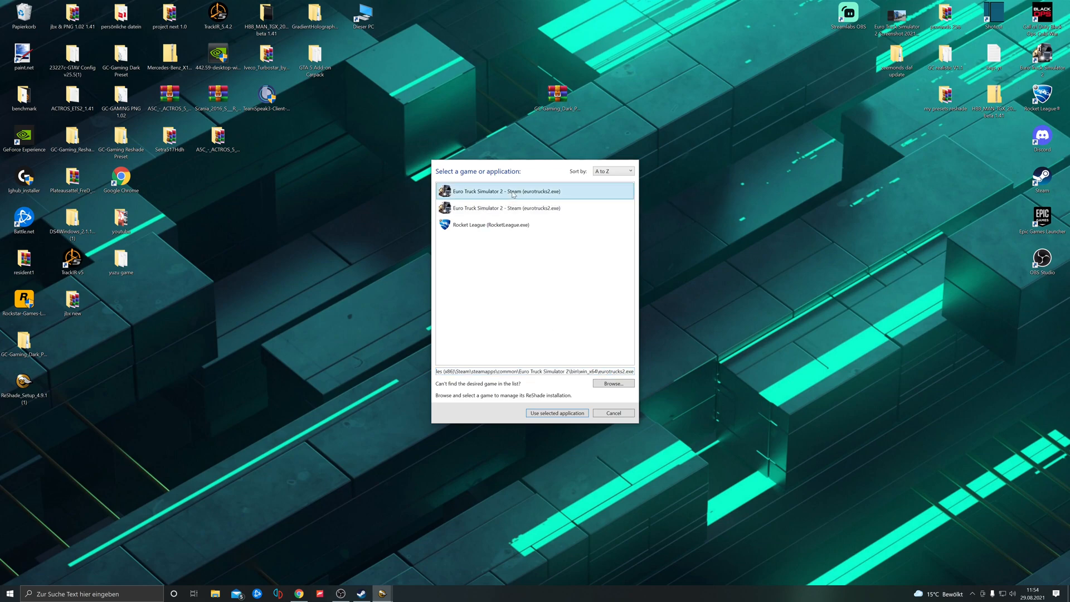
{"action": "mouse_move", "coordinate": [453, 176]}
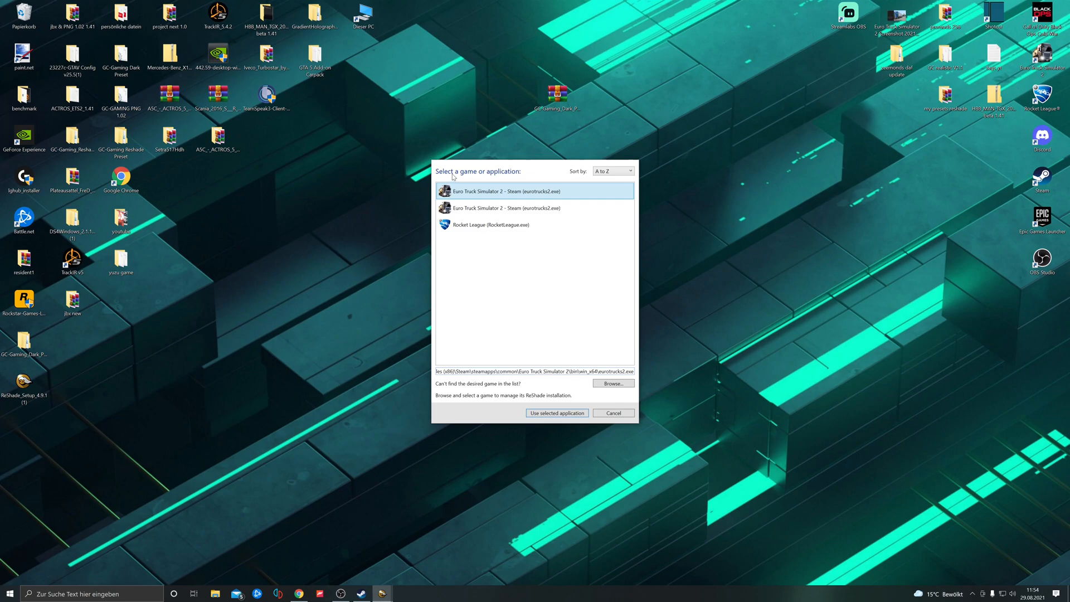
{"action": "left_click", "coordinate": [556, 413]}
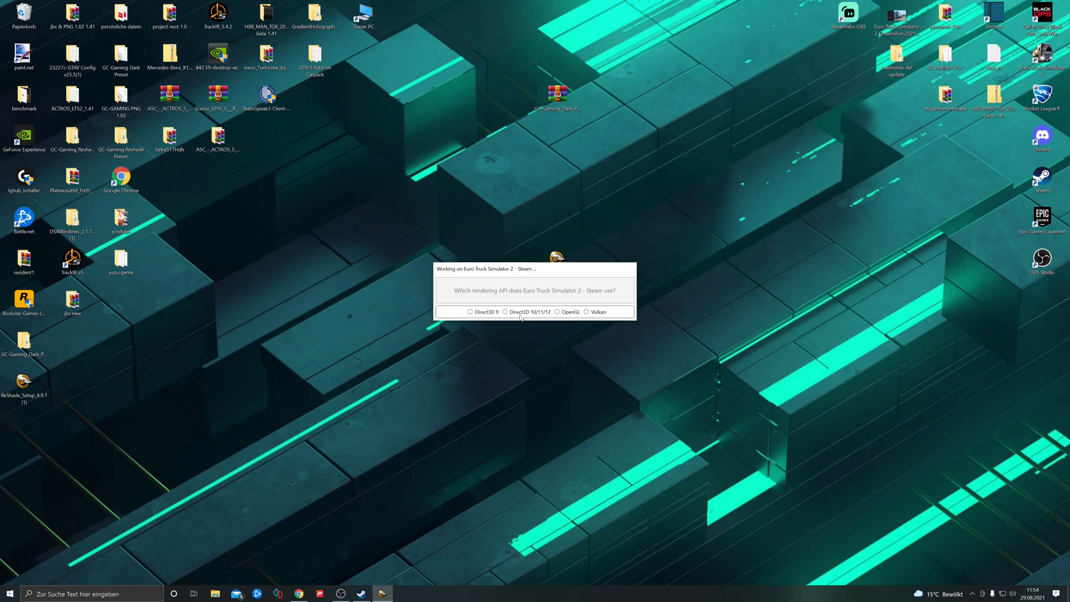
- Choose Direct3D 10/11/12, tick all effect packages, install, and close the setup window
{"action": "left_click", "coordinate": [505, 312]}
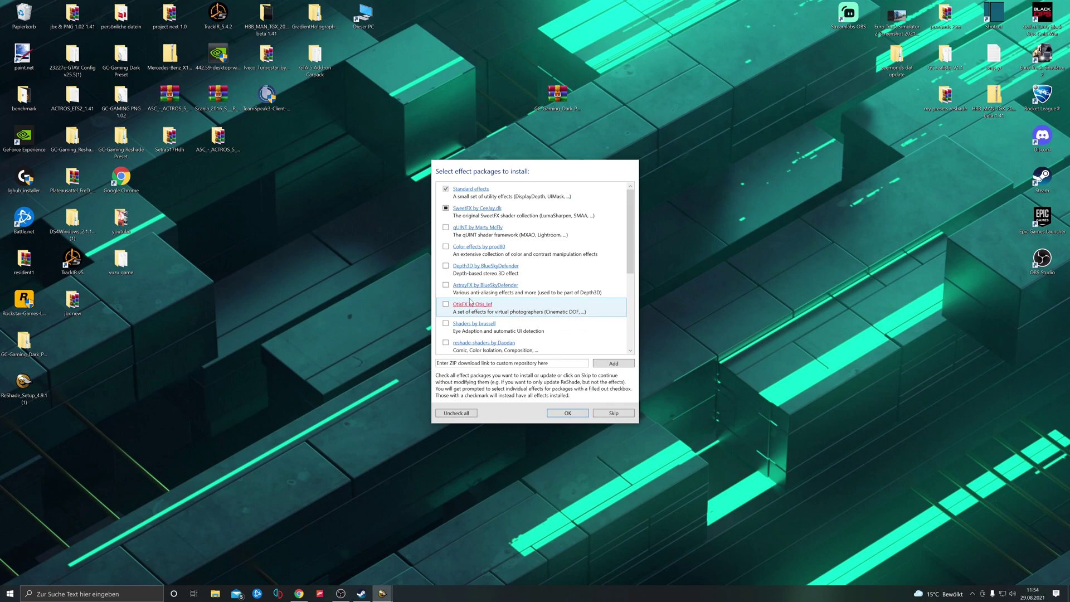
{"action": "scroll", "scroll_direction": "down", "scroll_amount": 3}
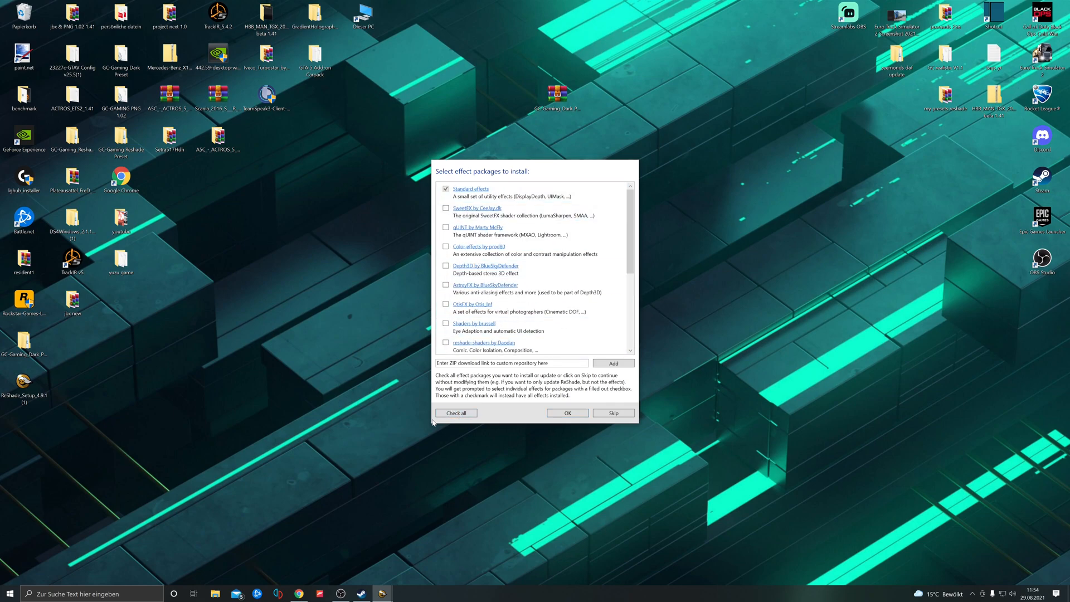
{"action": "left_click", "coordinate": [456, 412]}
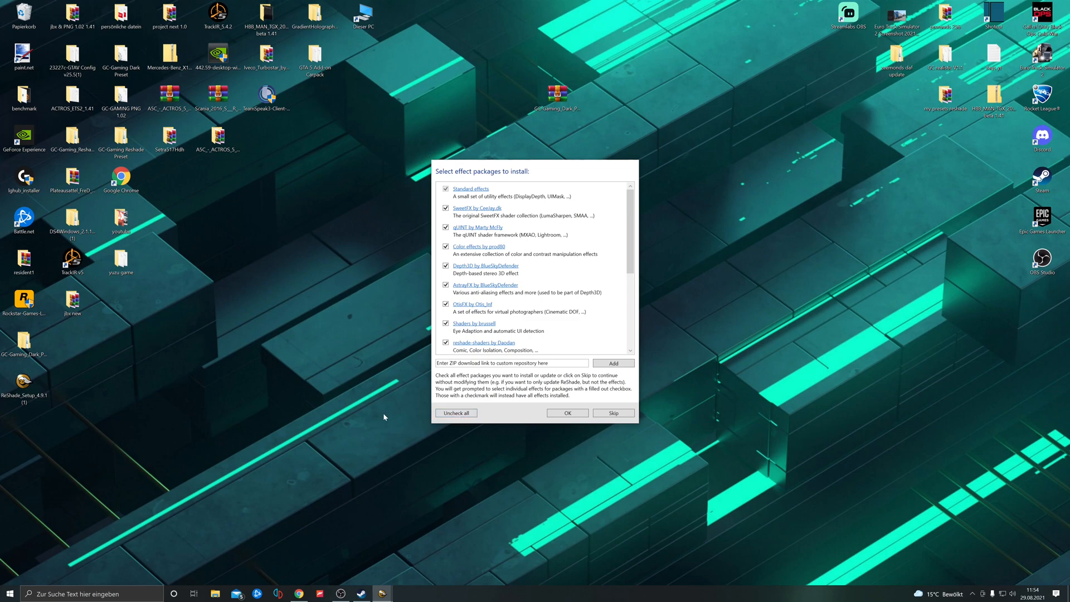
{"action": "scroll", "scroll_direction": "down", "scroll_amount": 3}
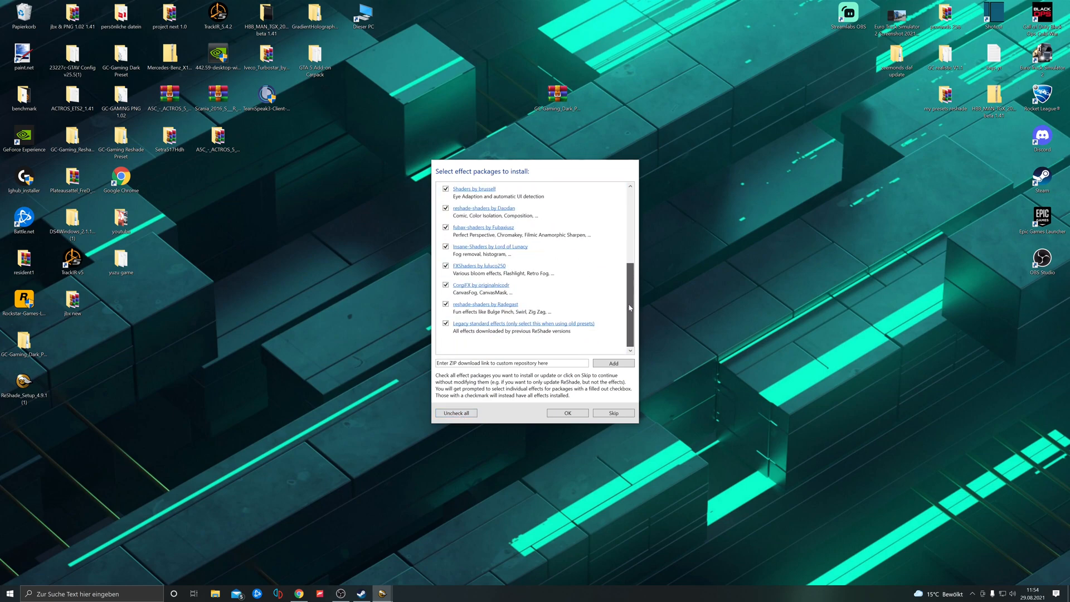
{"action": "scroll", "scroll_direction": "up", "scroll_amount": 3}
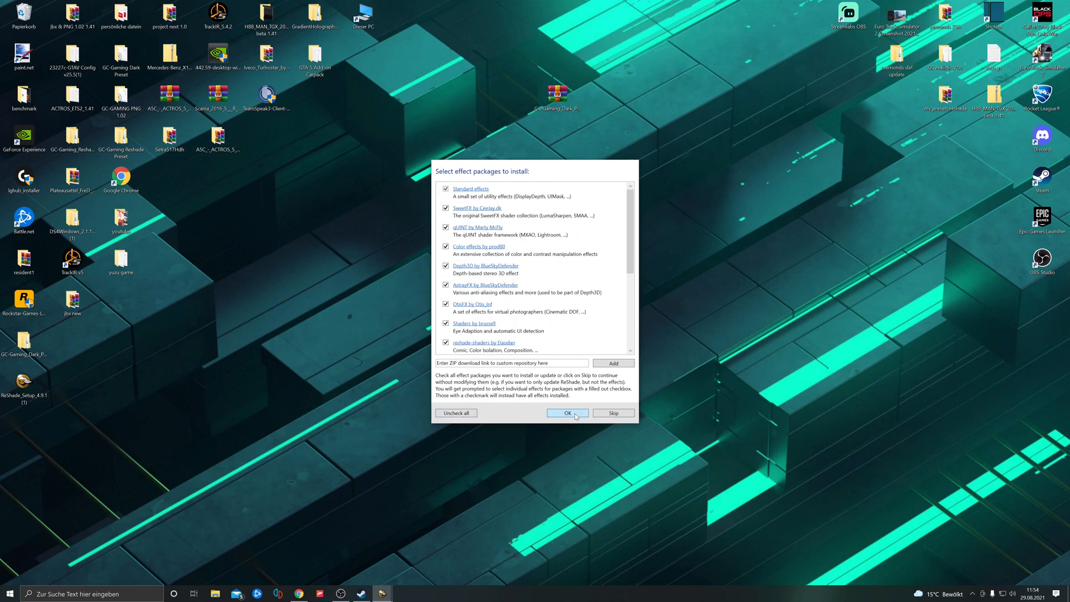
{"action": "left_click", "coordinate": [567, 413]}
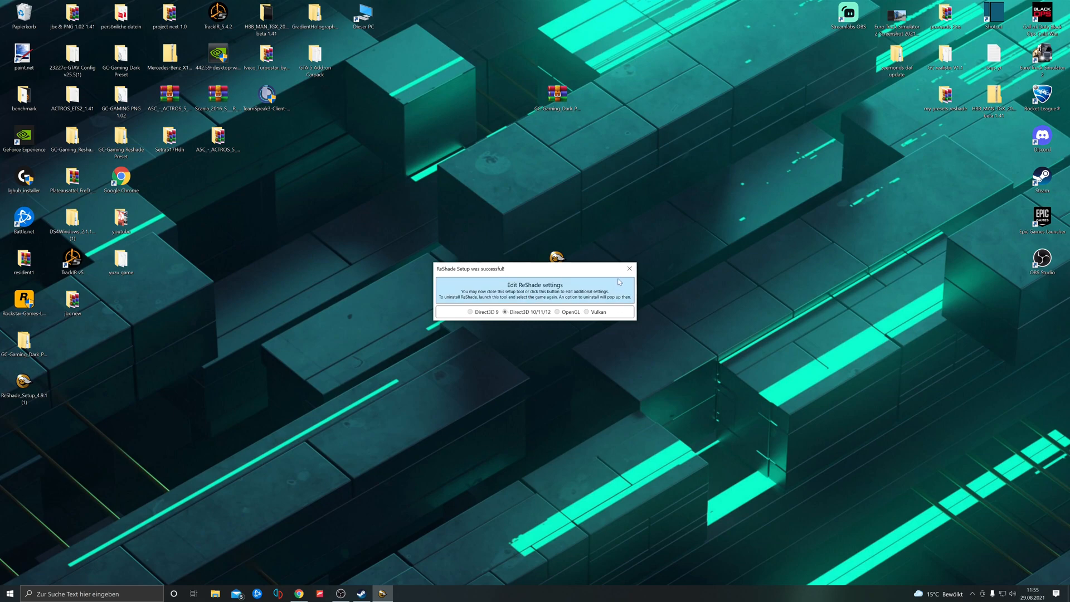
{"action": "left_click", "coordinate": [629, 268]}
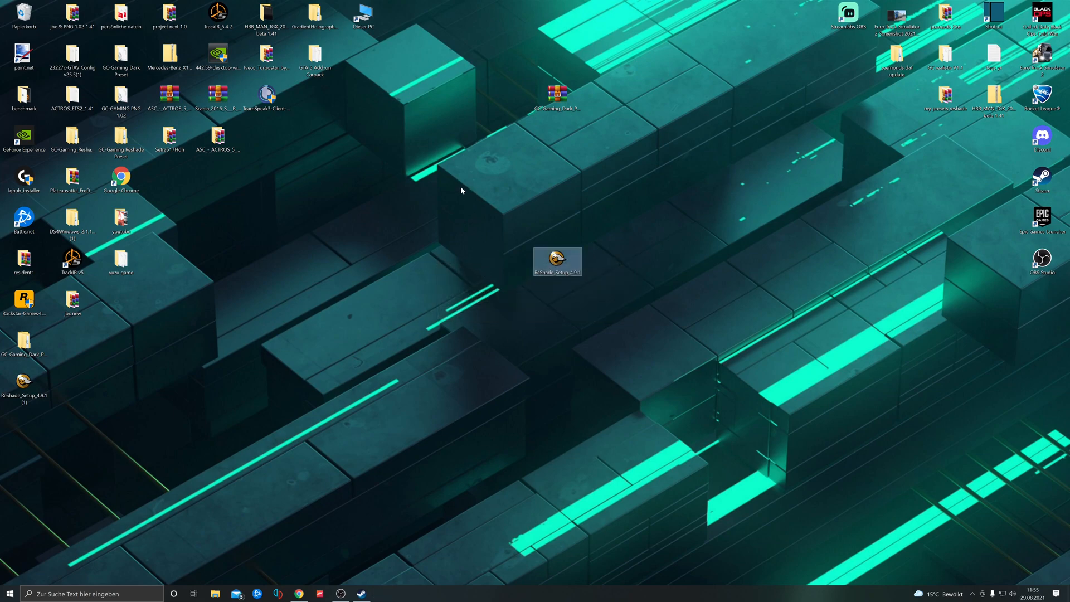
{"action": "mouse_move", "coordinate": [542, 210]}
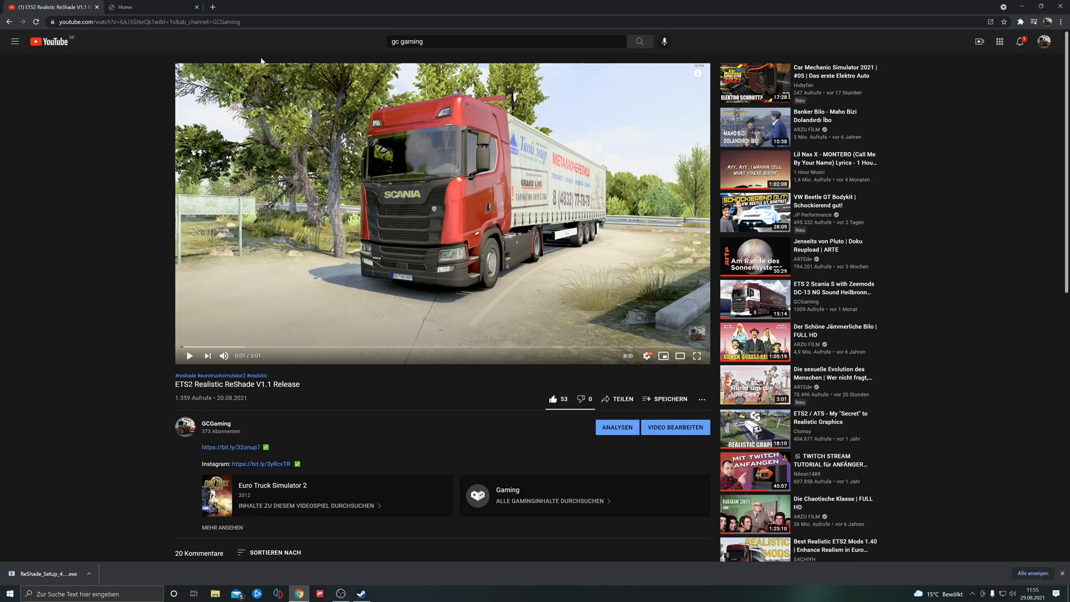
- Expand the video description and follow the GC realistic V1.1 ShareMods download link
{"action": "scroll", "scroll_direction": "down", "scroll_amount": 3}
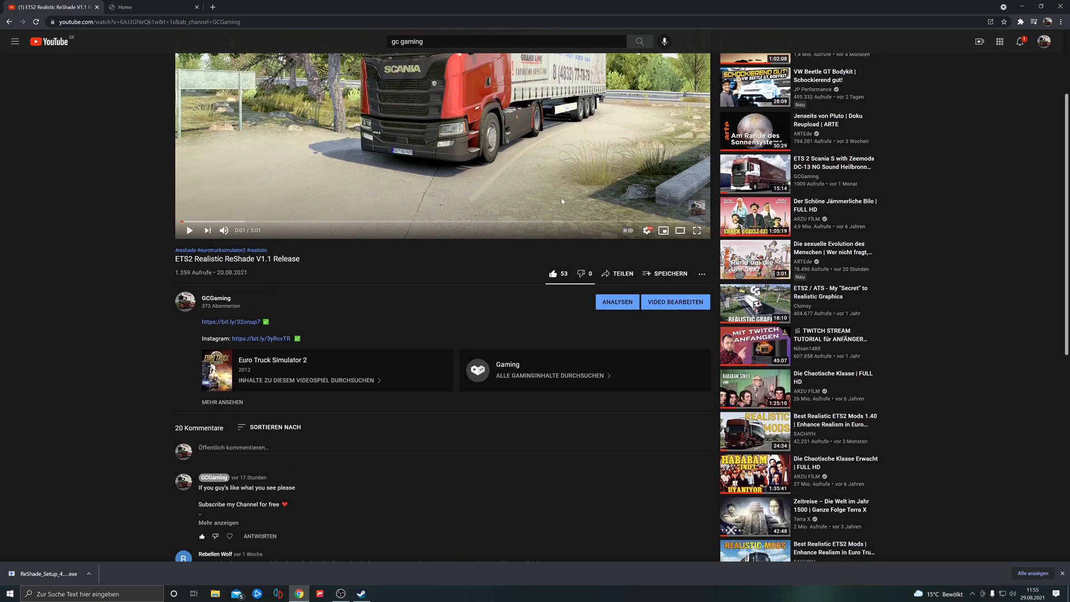
{"action": "scroll", "scroll_direction": "down", "scroll_amount": 3}
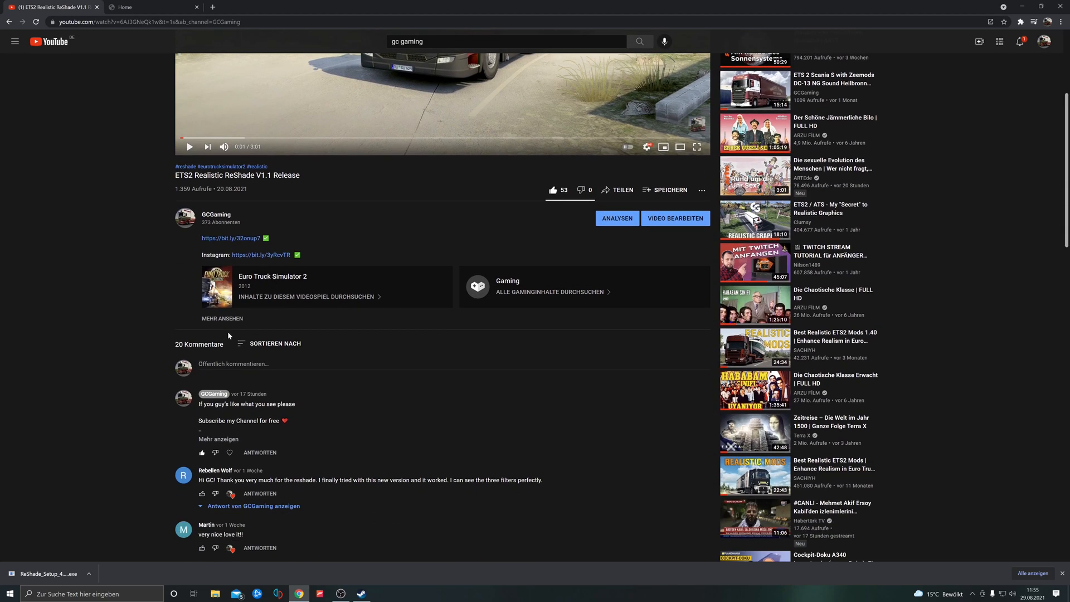
{"action": "left_click", "coordinate": [222, 318]}
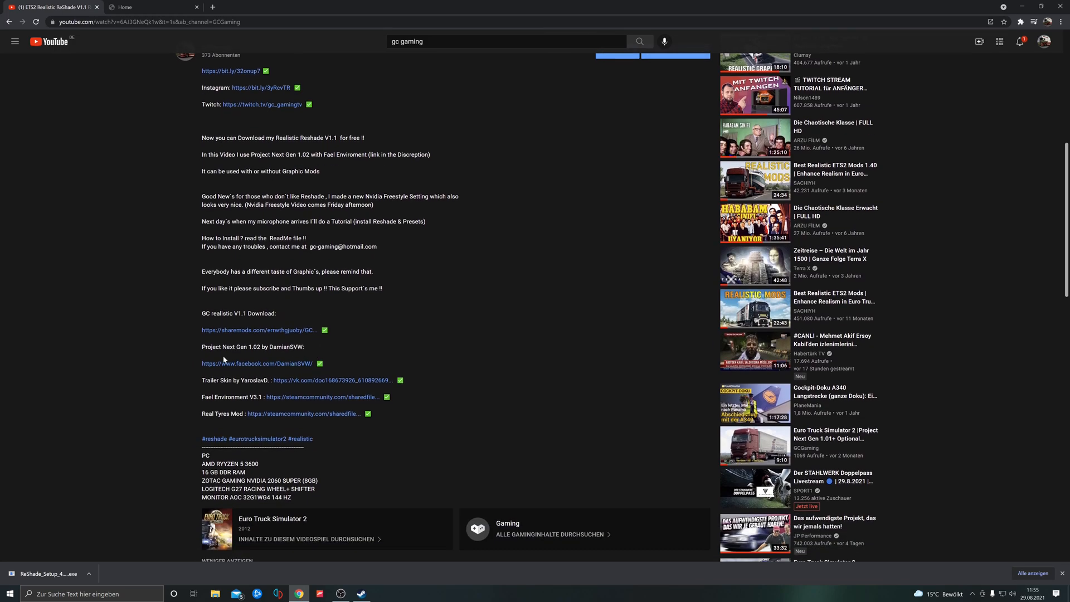
{"action": "left_click", "coordinate": [261, 331]}
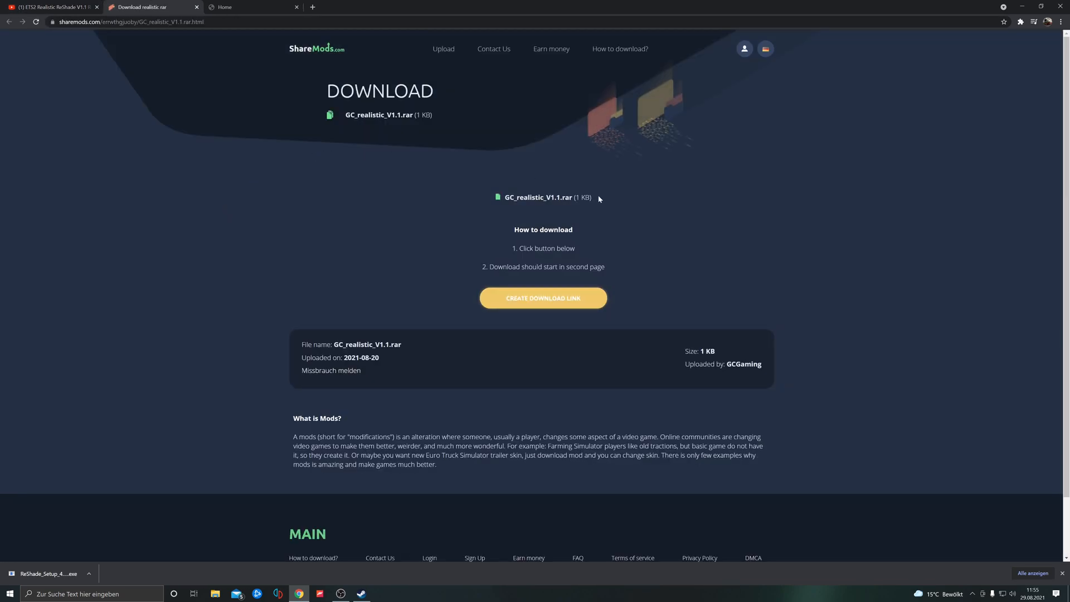
- Generate the ShareMods link, download GC_realistic_V1.1.rar, and minimize Chrome
{"action": "left_click", "coordinate": [543, 298]}
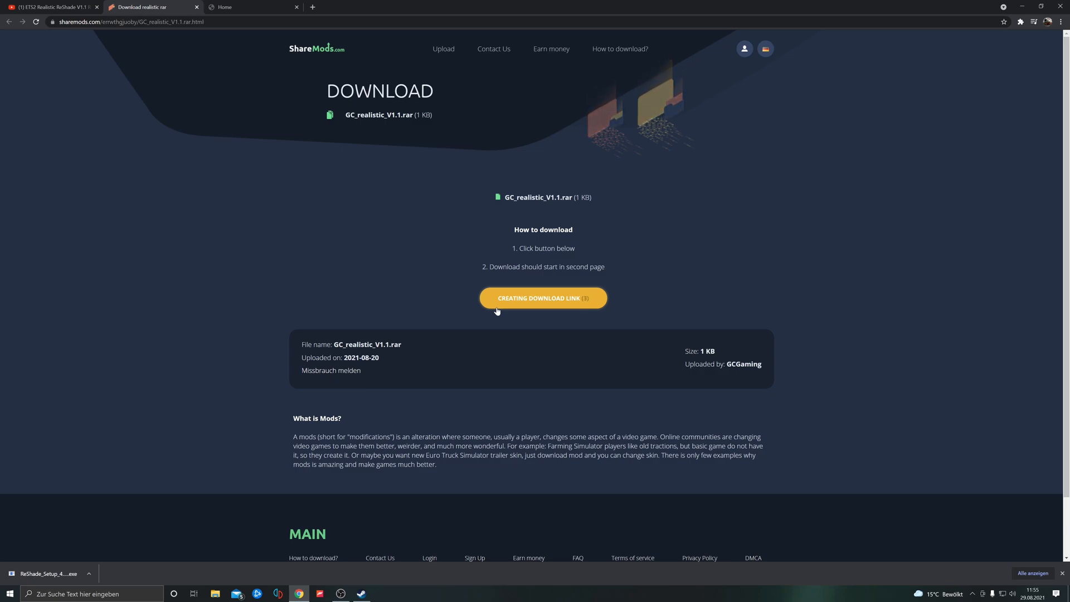
{"action": "left_click", "coordinate": [542, 298]}
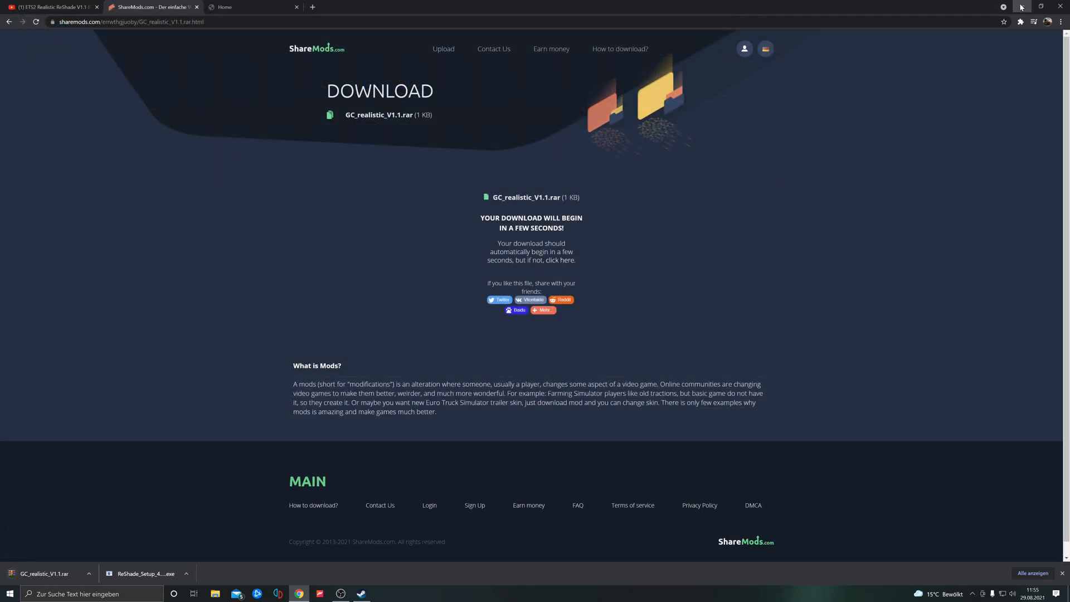
{"action": "left_click", "coordinate": [1036, 7]}
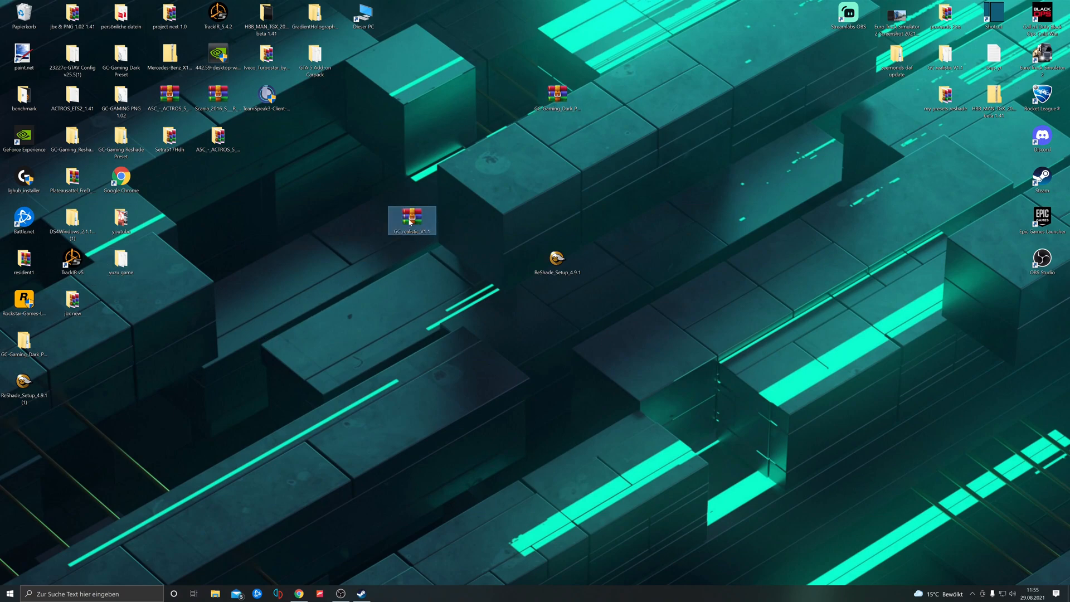
- Extract GC_realistic_V1.1.rar into its own desktop folder and copy the GC realistic V1.1 preset
{"action": "right_click", "coordinate": [410, 220]}
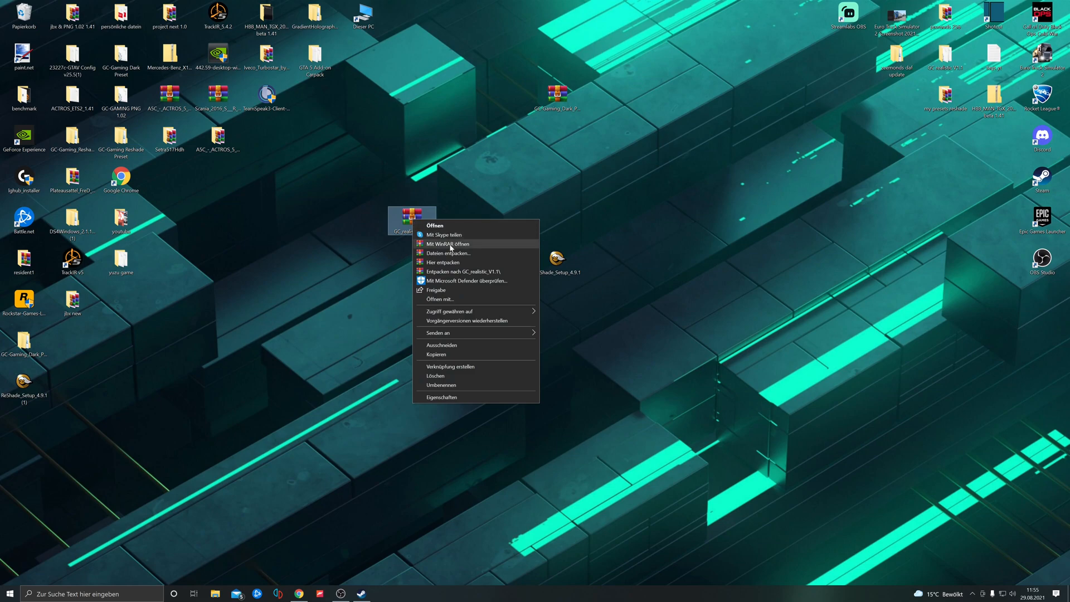
{"action": "mouse_move", "coordinate": [464, 262]}
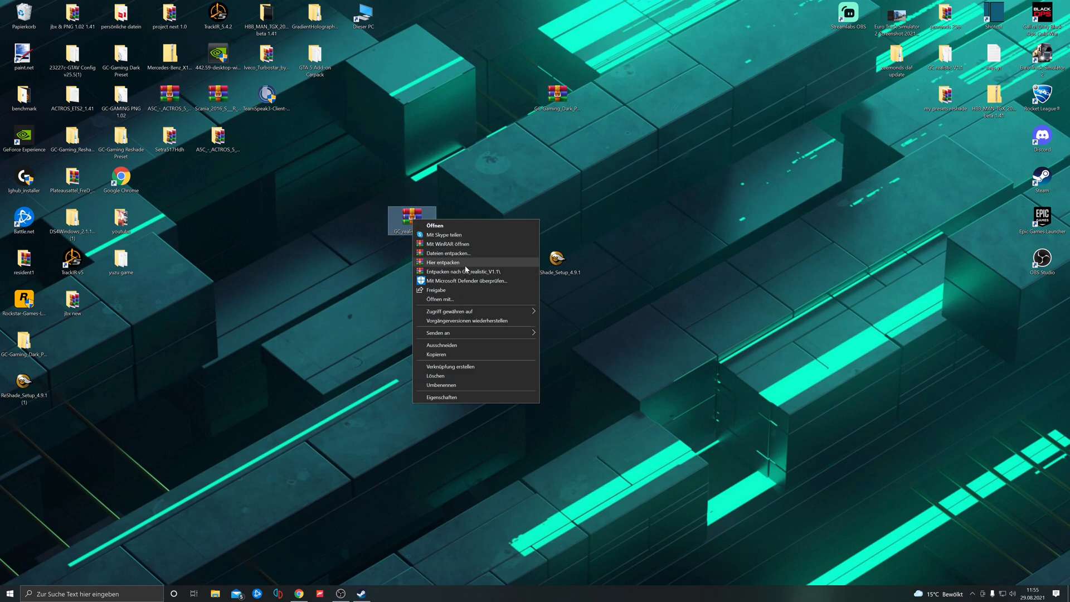
{"action": "mouse_move", "coordinate": [450, 253]}
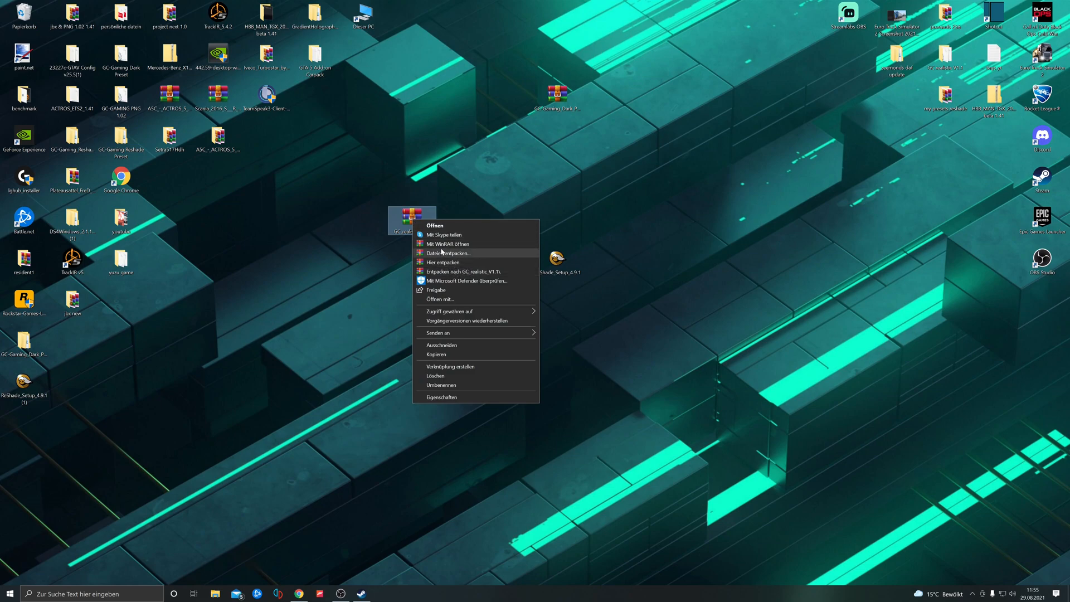
{"action": "left_click", "coordinate": [259, 372]}
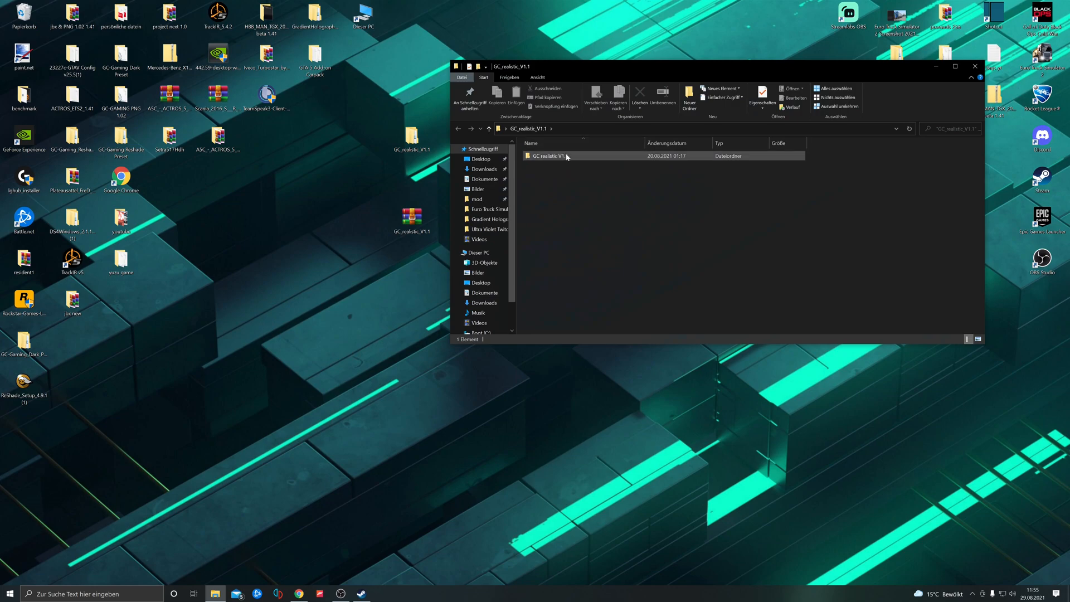
{"action": "double_click", "coordinate": [548, 155]}
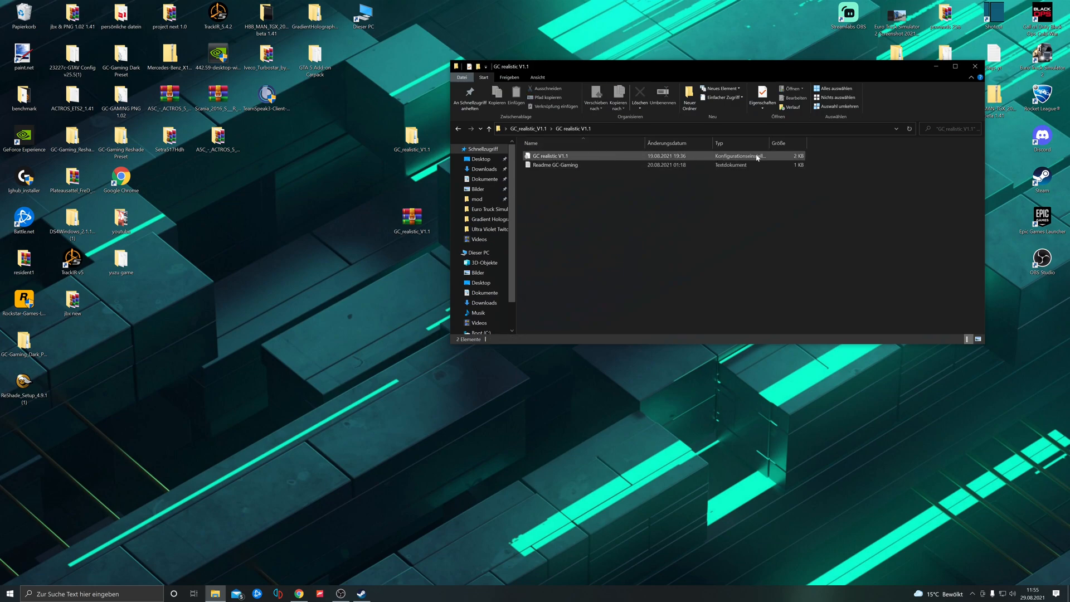
{"action": "left_click", "coordinate": [549, 156]}
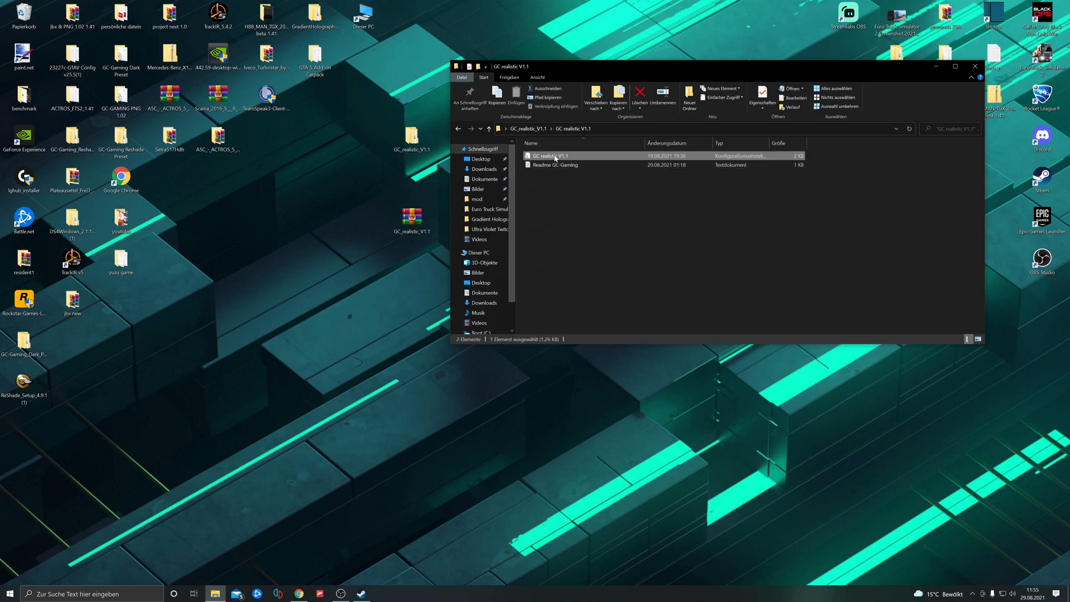
{"action": "right_click", "coordinate": [547, 156]}
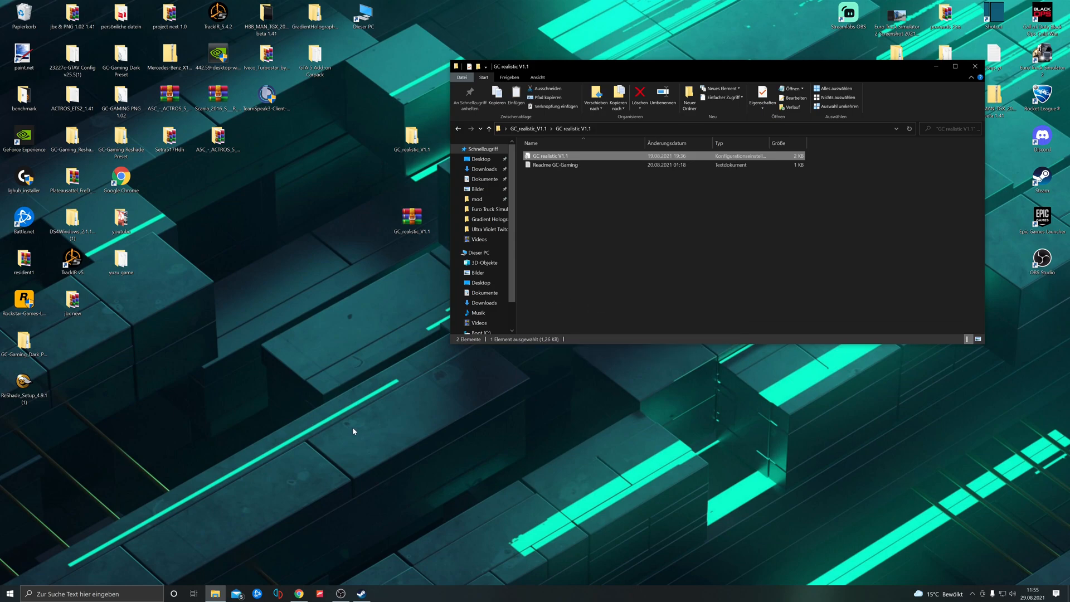
{"action": "scroll", "scroll_direction": "down", "scroll_amount": 3}
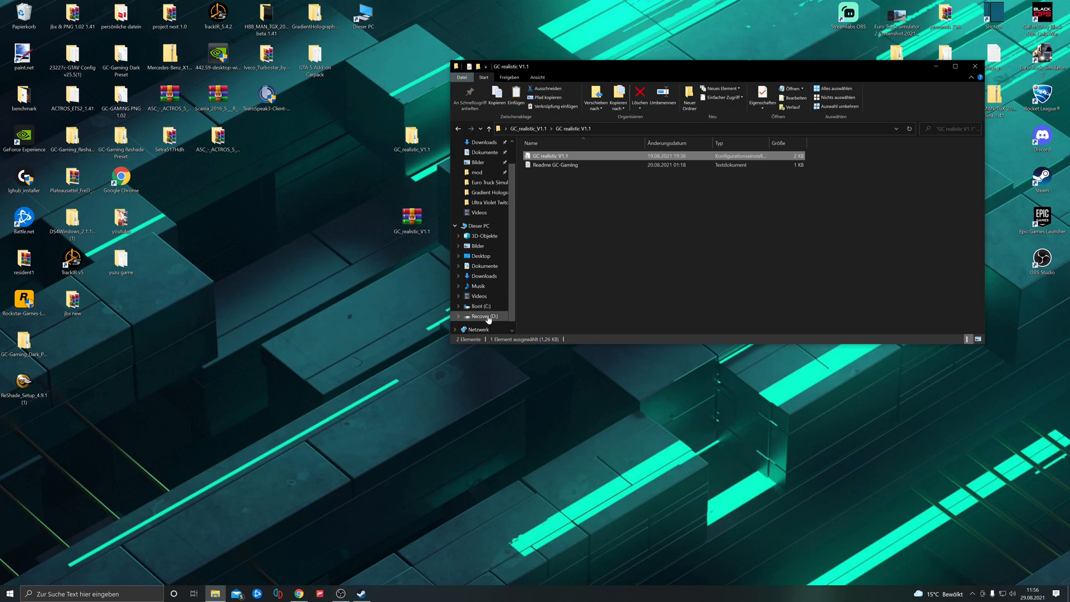
{"action": "scroll", "scroll_direction": "up", "scroll_amount": 3}
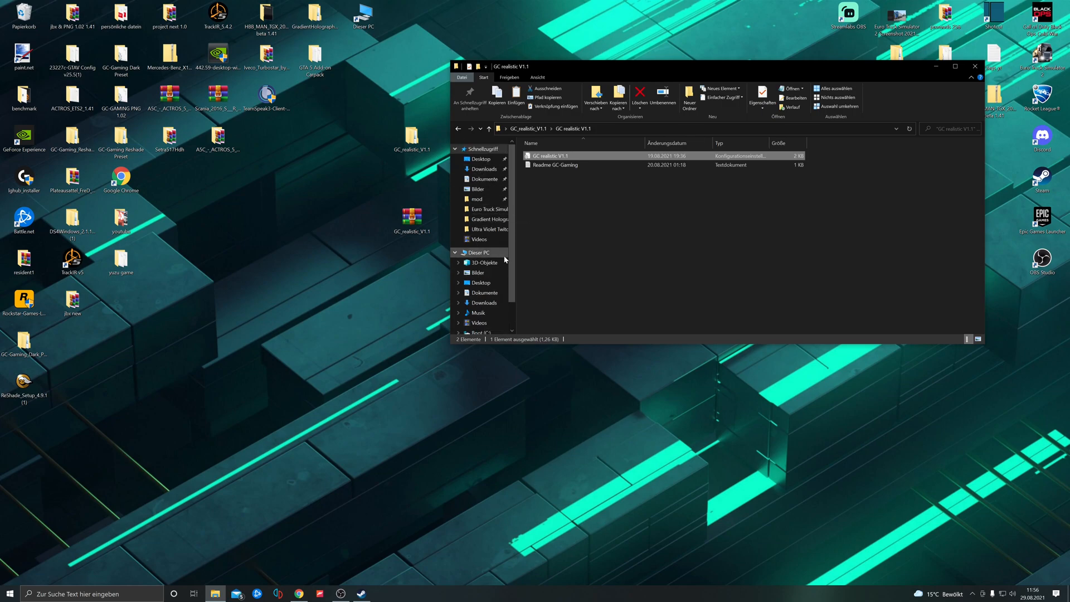
{"action": "scroll", "scroll_direction": "down", "scroll_amount": 3}
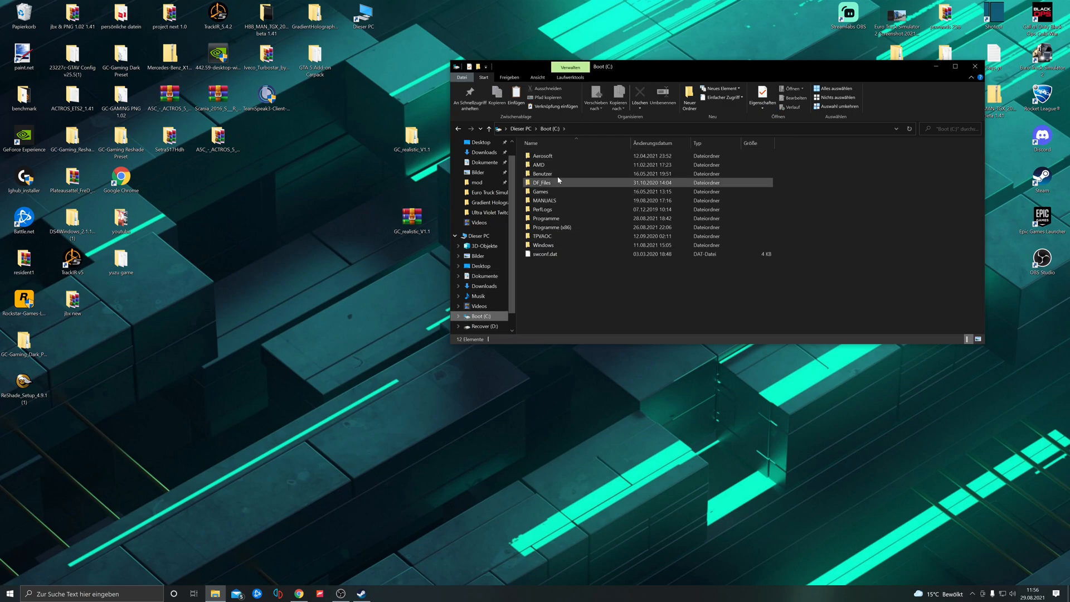
- Browse Programme (x86) > Steam > steamapps > common to the Euro Truck Simulator 2 folder
{"action": "double_click", "coordinate": [547, 228]}
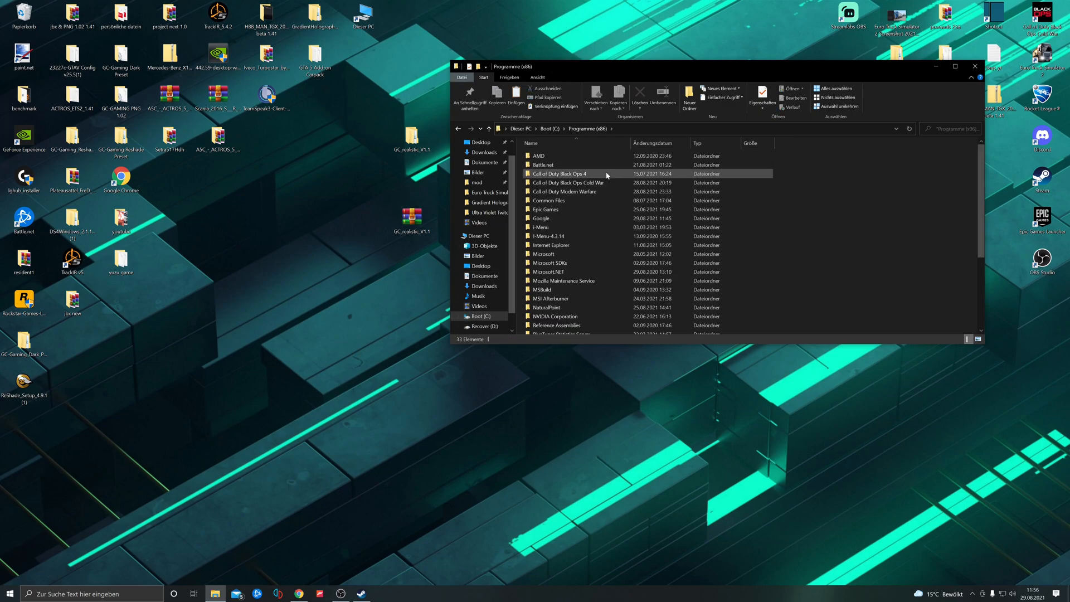
{"action": "scroll", "scroll_direction": "down", "scroll_amount": 3}
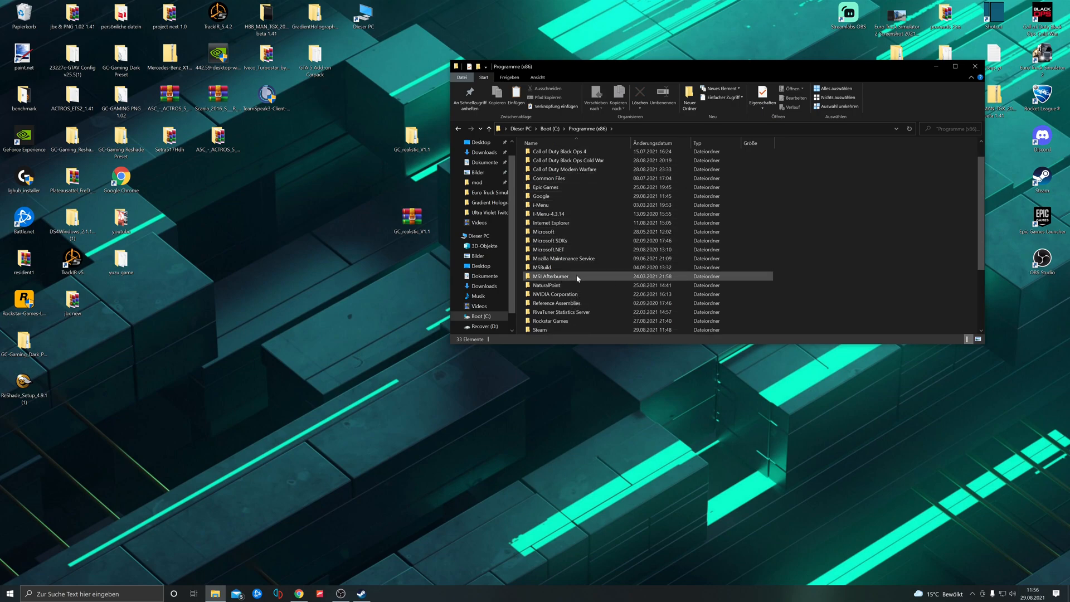
{"action": "double_click", "coordinate": [540, 329]}
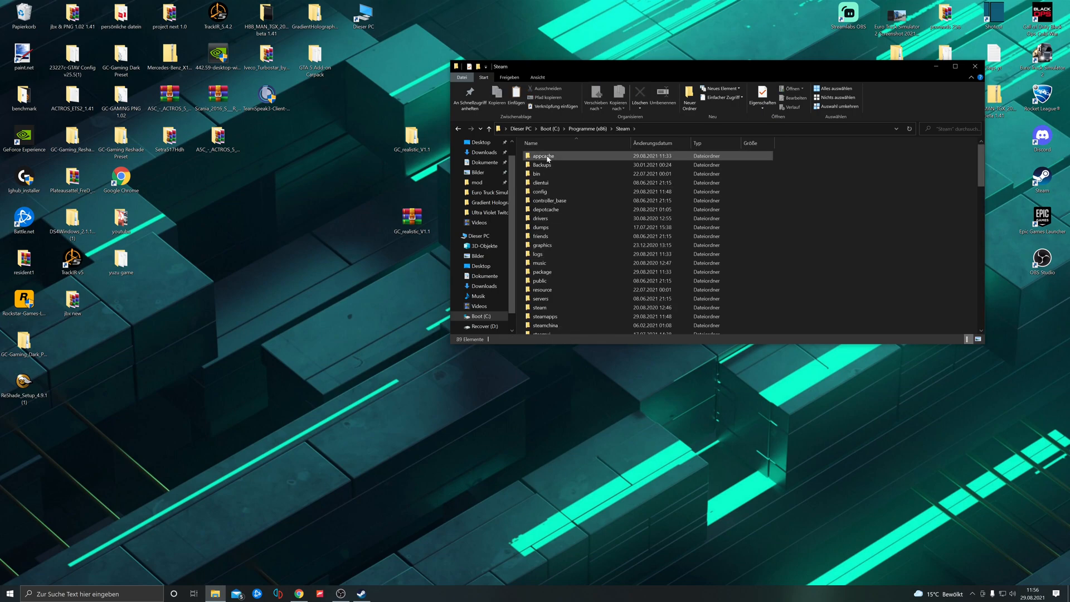
{"action": "left_click", "coordinate": [542, 289]}
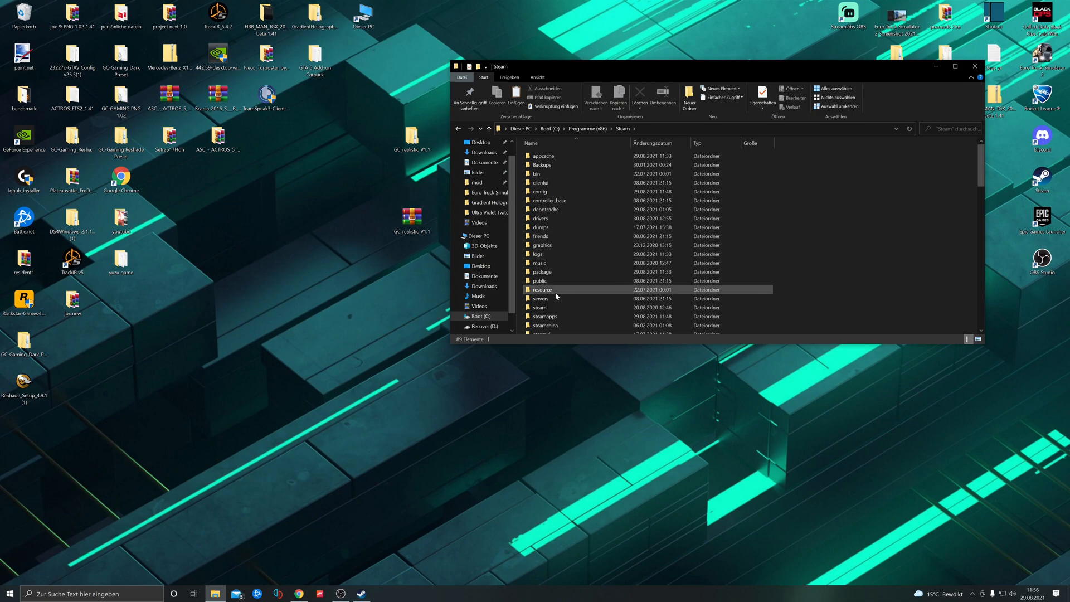
{"action": "double_click", "coordinate": [546, 316]}
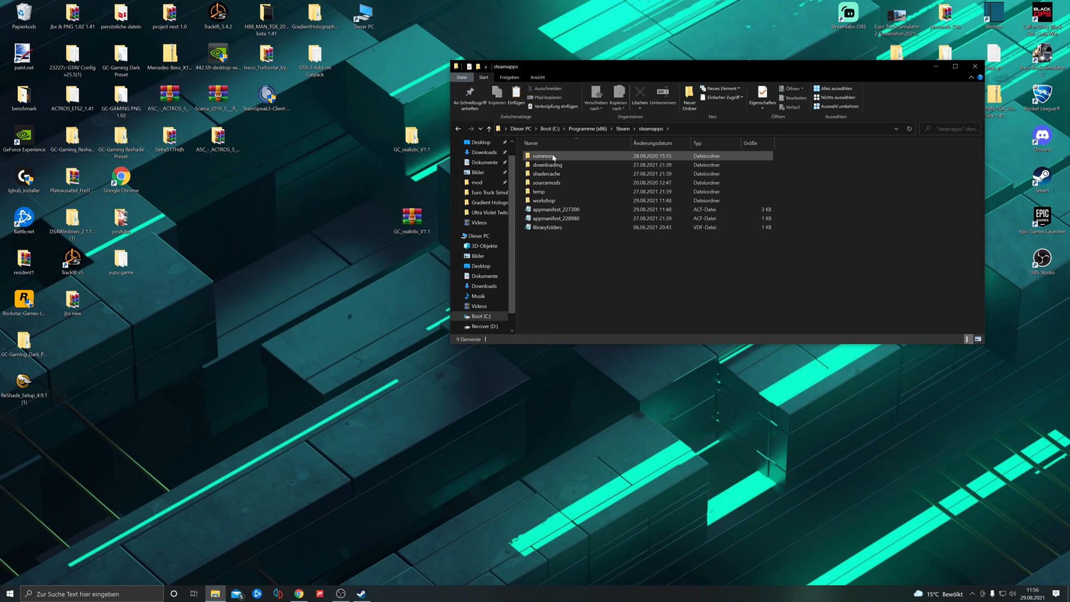
{"action": "double_click", "coordinate": [543, 156]}
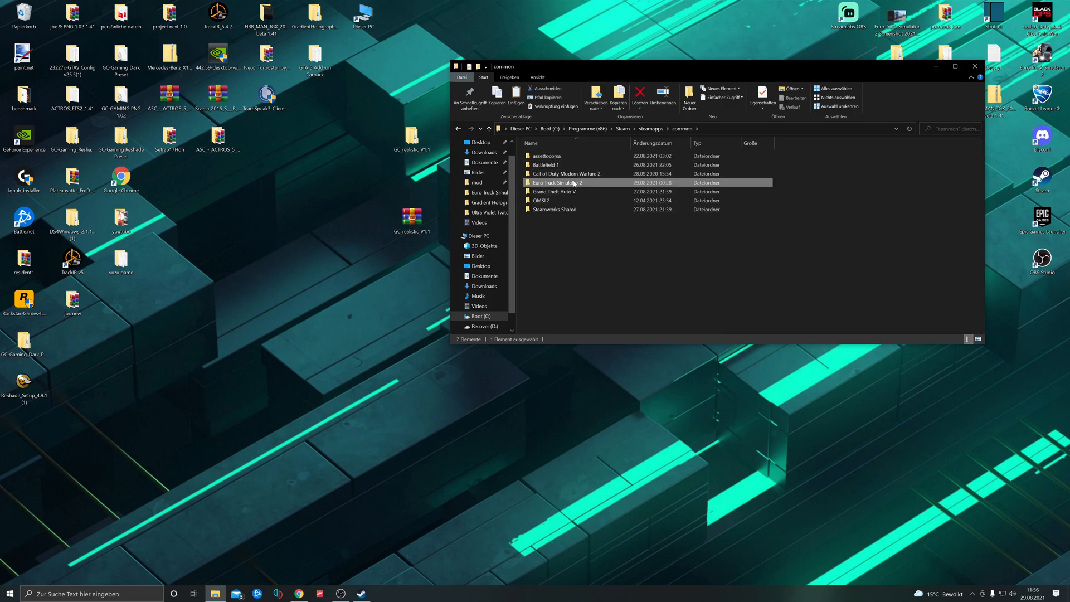
{"action": "double_click", "coordinate": [556, 182]}
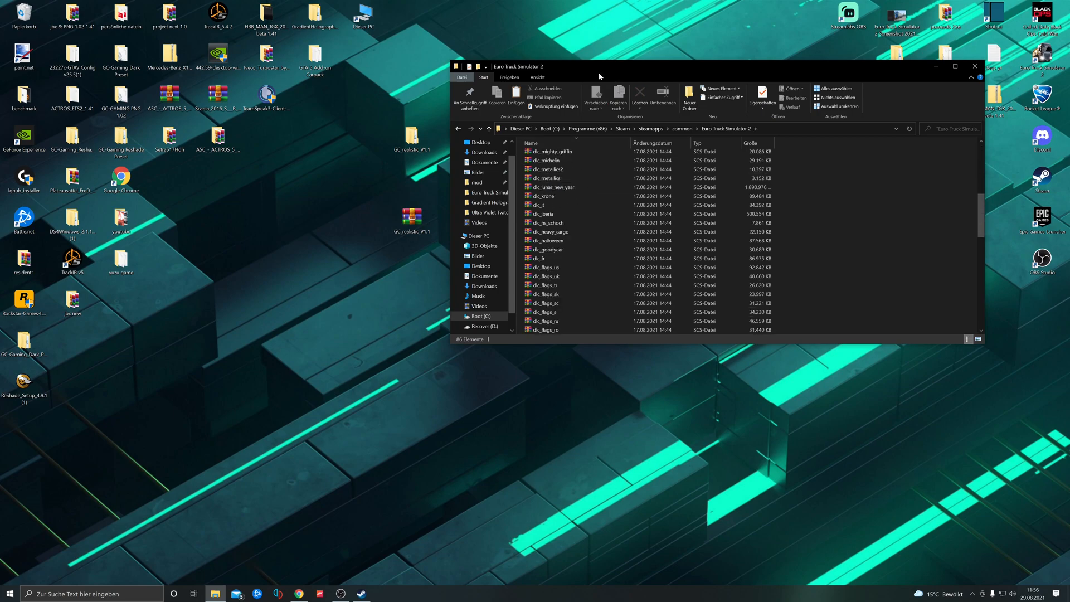
- Open the bin folder and then its win_x64 subfolder
{"action": "left_click", "coordinate": [954, 66]}
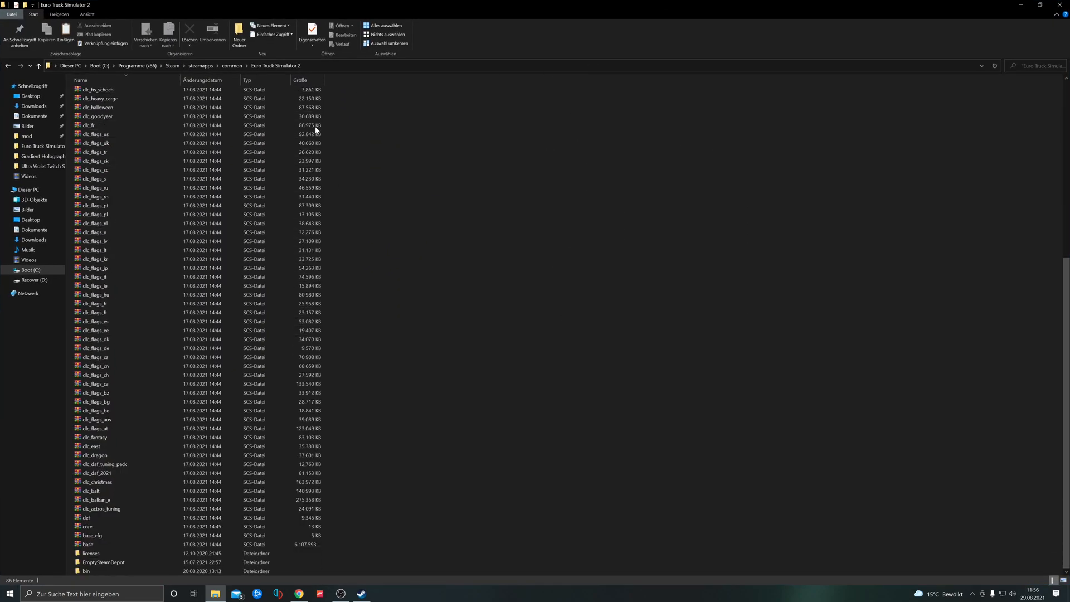
{"action": "left_click", "coordinate": [87, 571]}
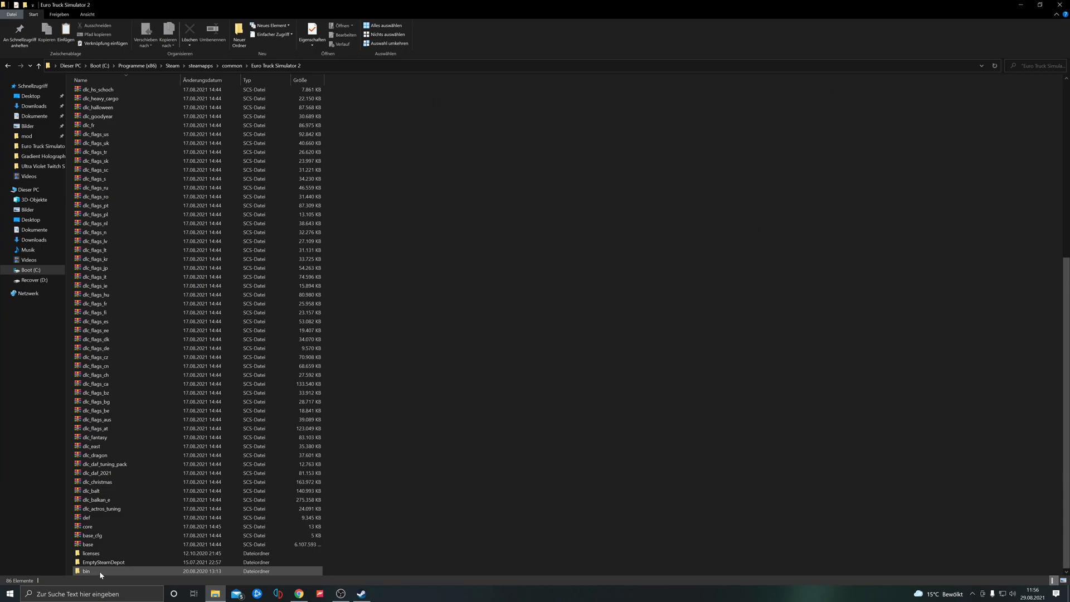
{"action": "double_click", "coordinate": [85, 571]}
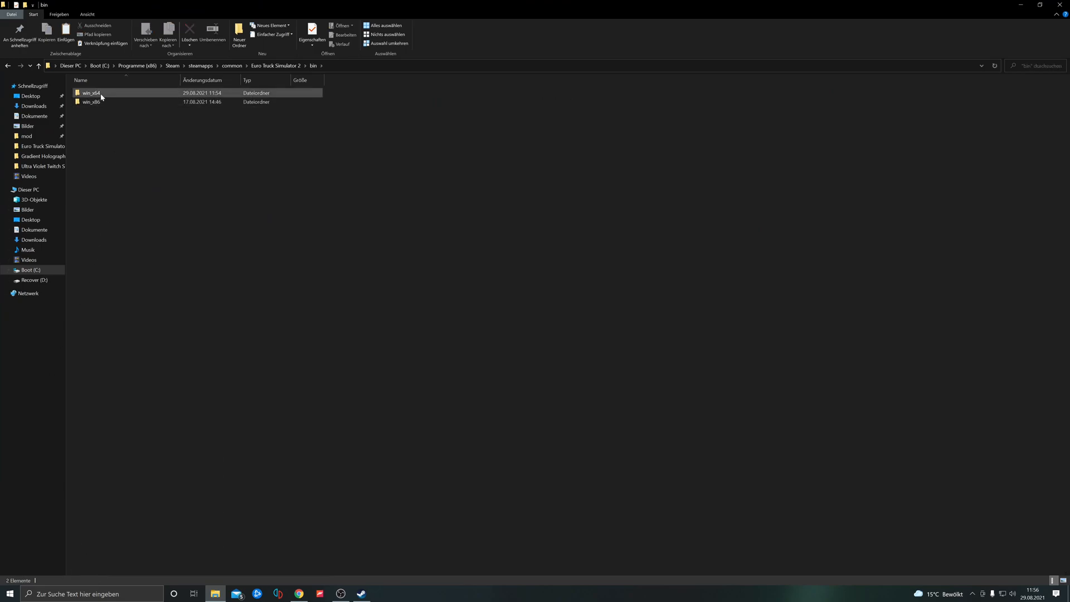
{"action": "double_click", "coordinate": [90, 93]}
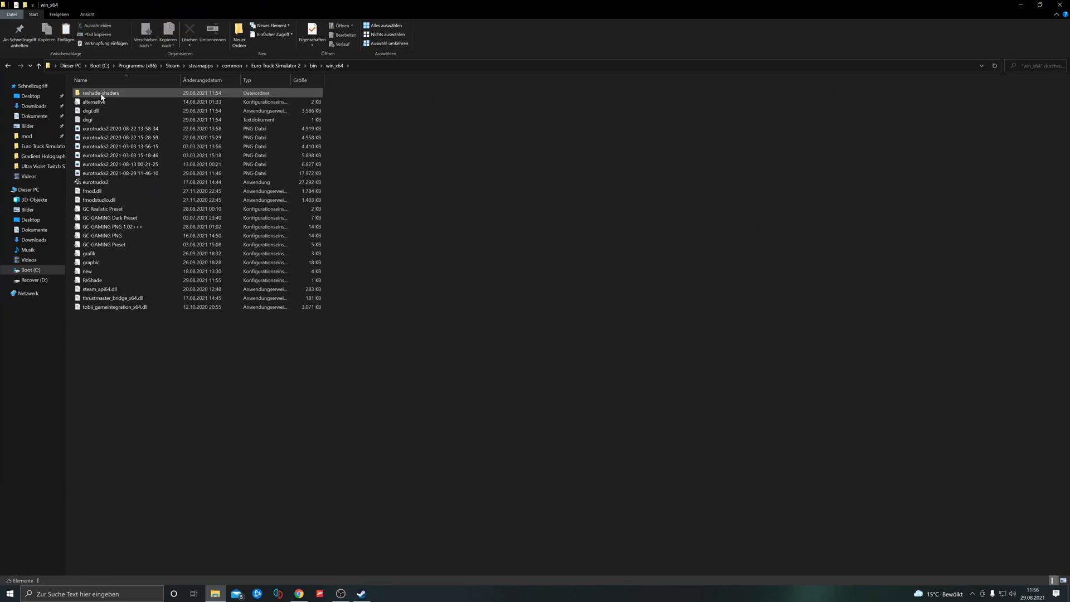
- Paste the copied GC realistic V1.1 preset into the win_x64 folder via Einfügen
{"action": "right_click", "coordinate": [325, 355]}
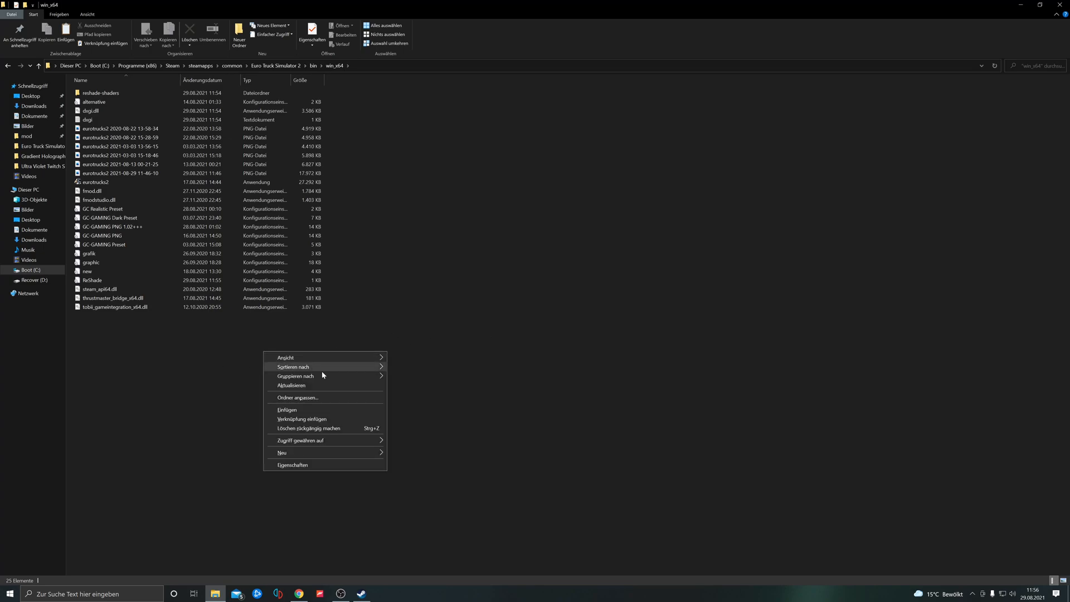
{"action": "mouse_move", "coordinate": [300, 410]}
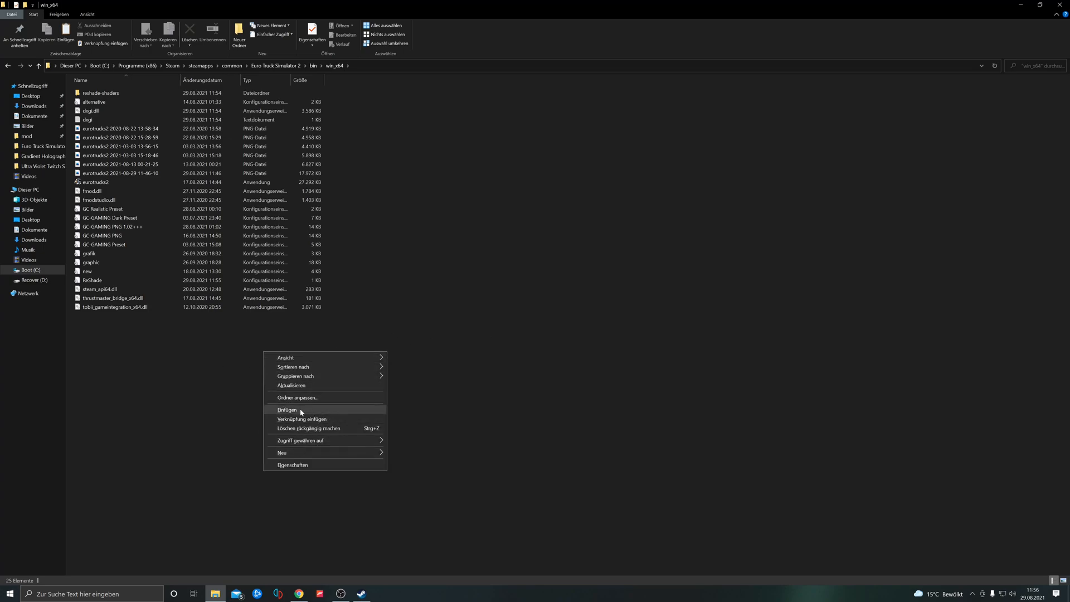
{"action": "left_click", "coordinate": [287, 410]}
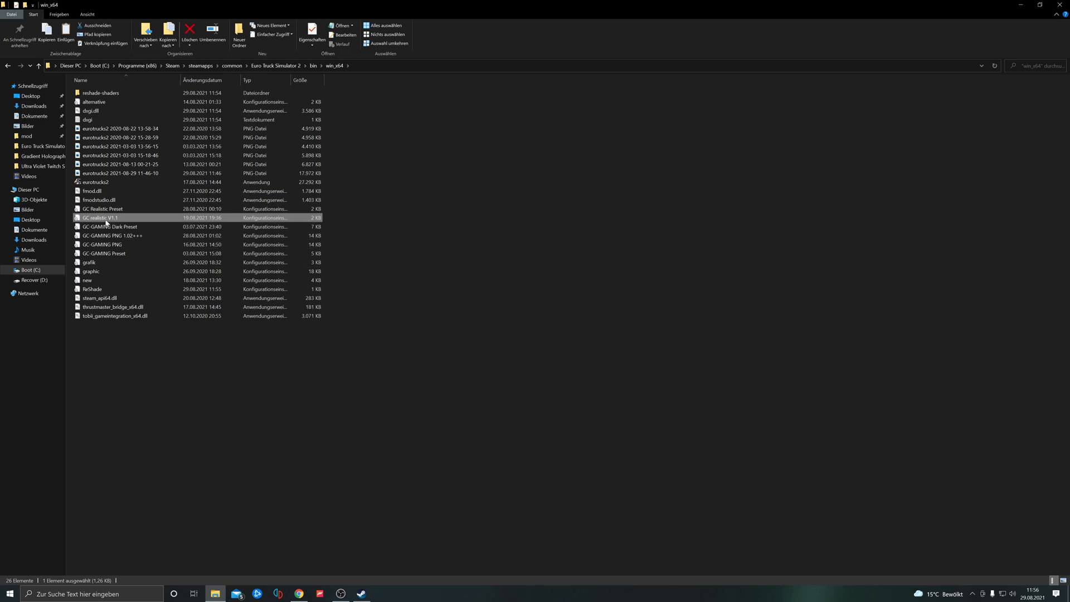
{"action": "mouse_move", "coordinate": [384, 501]}
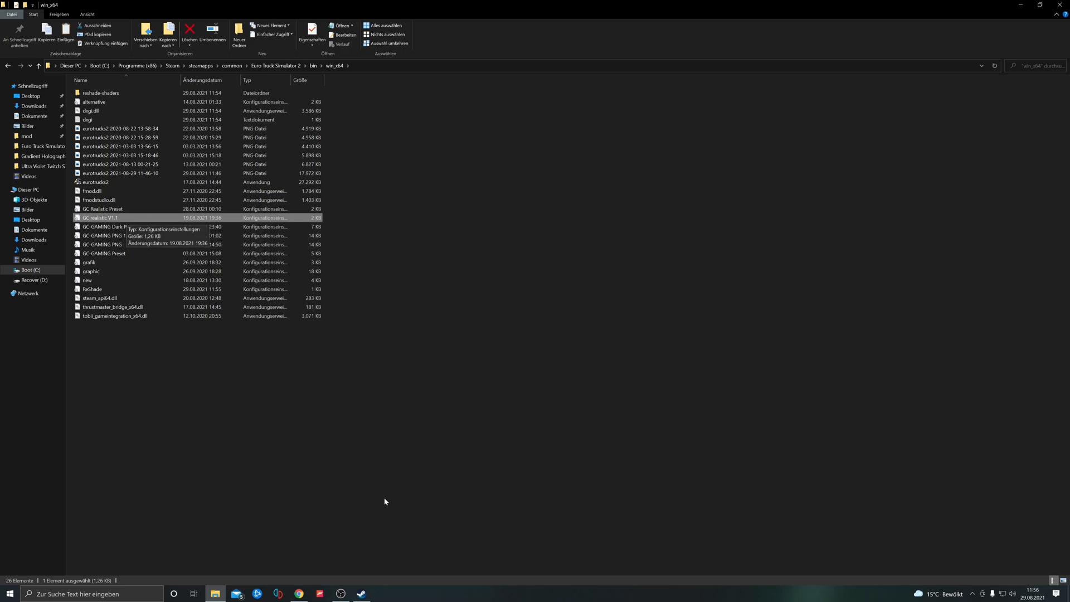
- Start Euro Truck Simulator 2 from the Steam library using DirectX 11 (64-bit)
{"action": "left_click", "coordinate": [361, 593]}
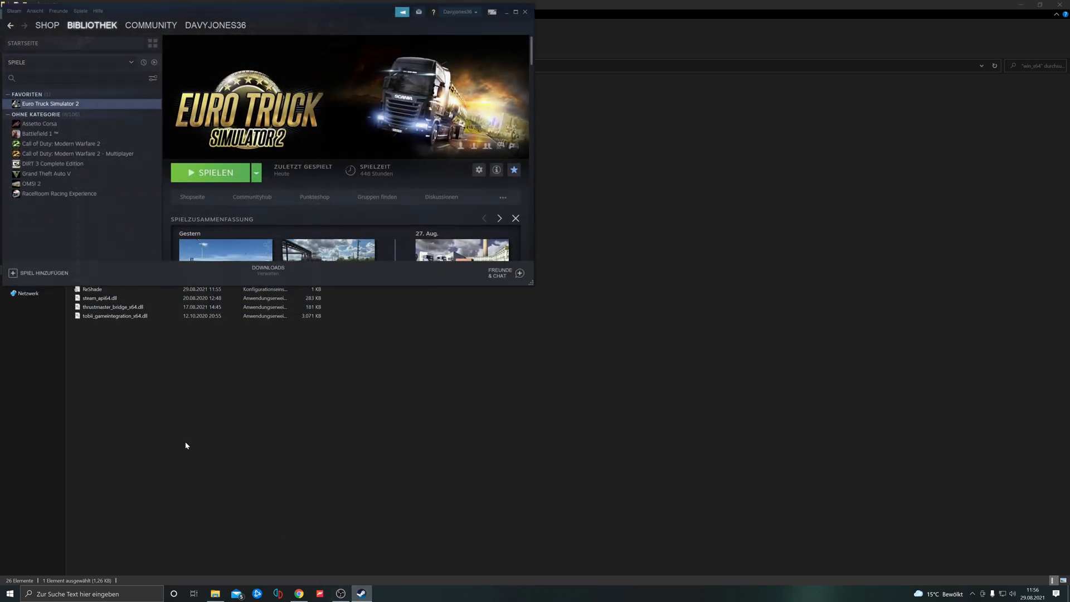
{"action": "left_click", "coordinate": [212, 173]}
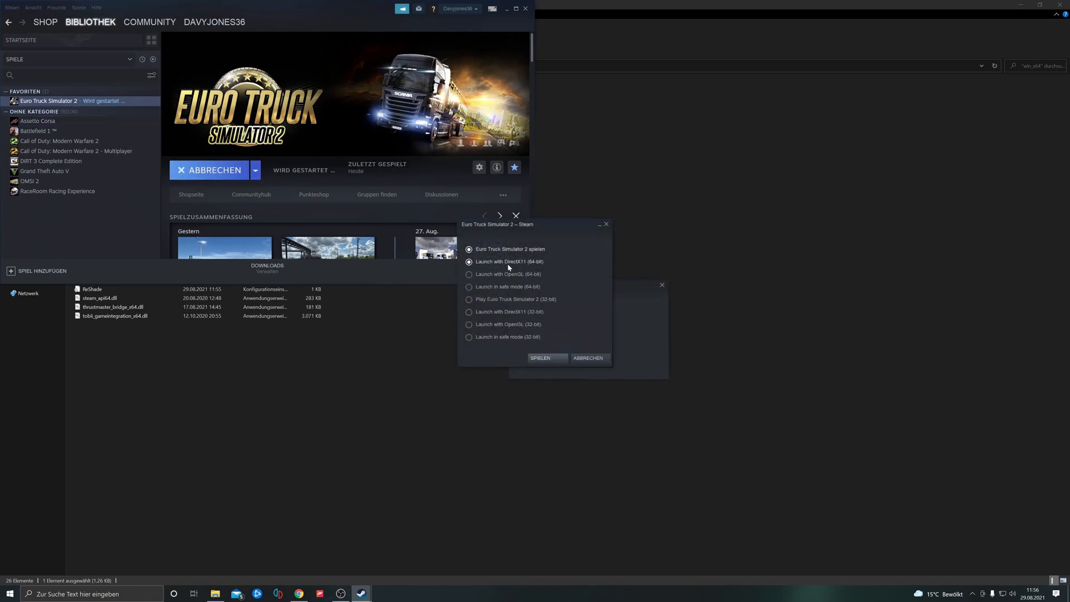
{"action": "left_click", "coordinate": [546, 358]}
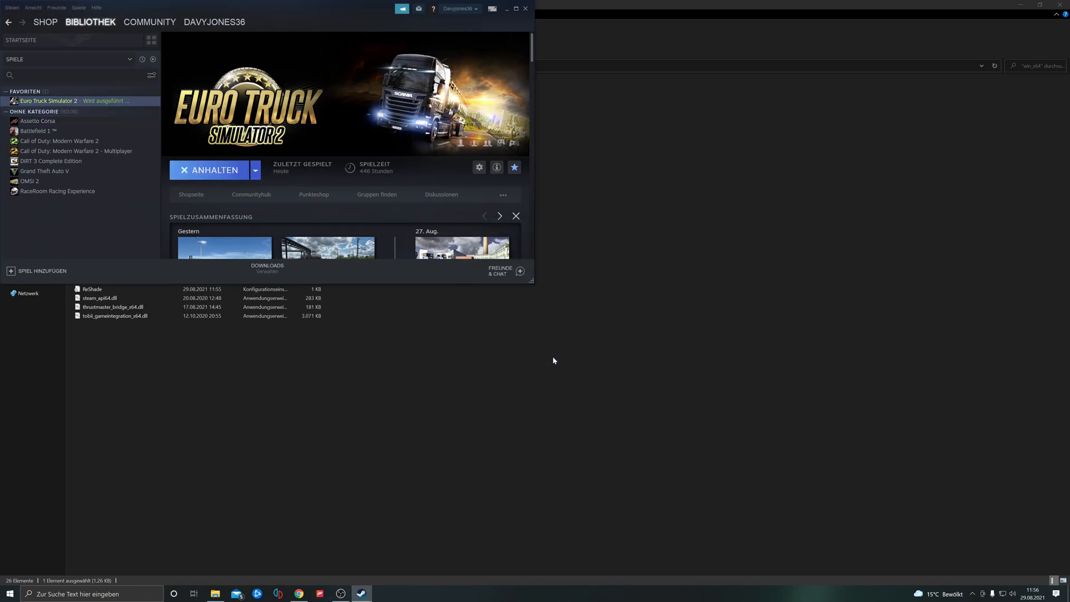
{"action": "mouse_move", "coordinate": [426, 179]}
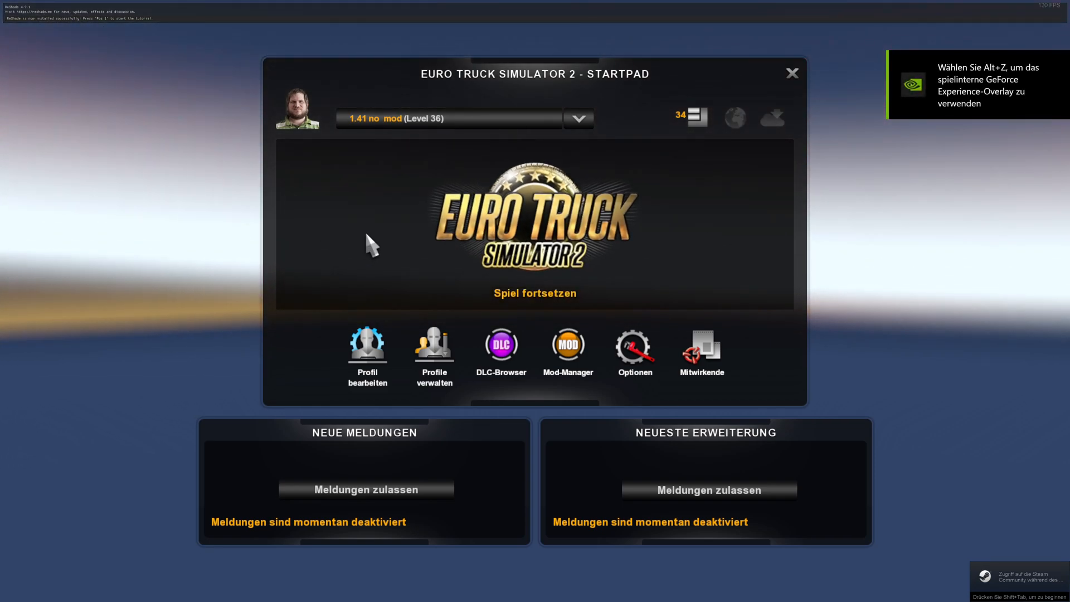
{"action": "mouse_move", "coordinate": [549, 304]}
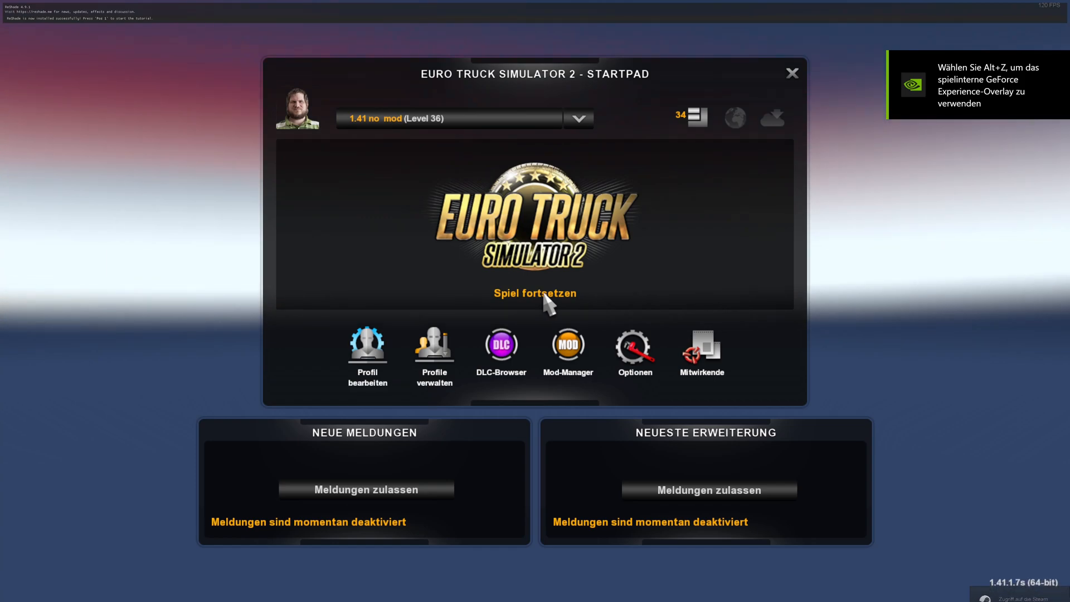
- Continue the saved game from the Startpad and choose Fahren to drive the bus
{"action": "left_click", "coordinate": [535, 293]}
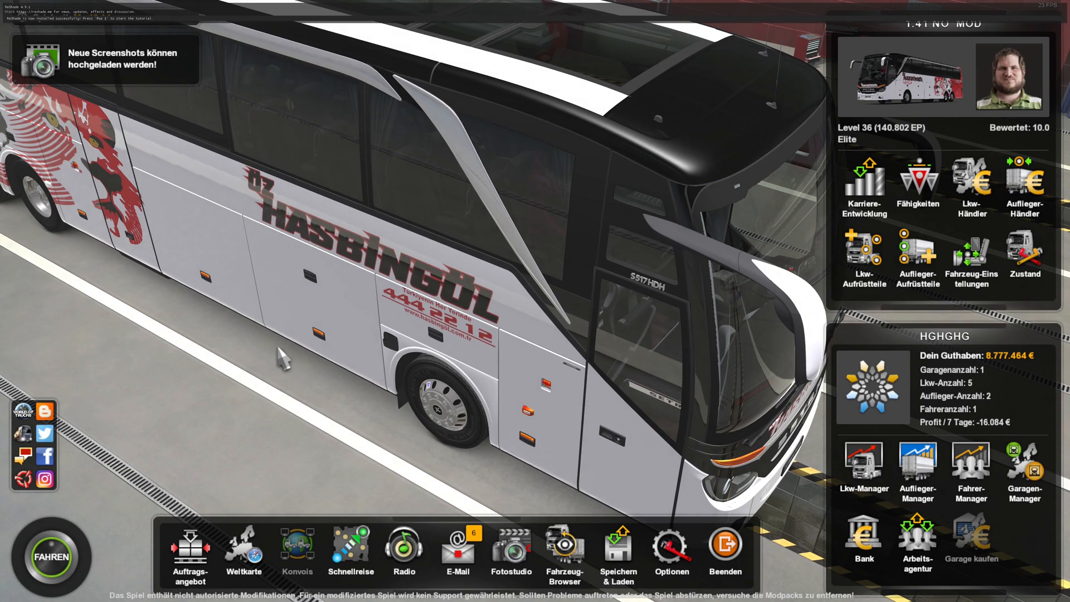
{"action": "left_click", "coordinate": [50, 556]}
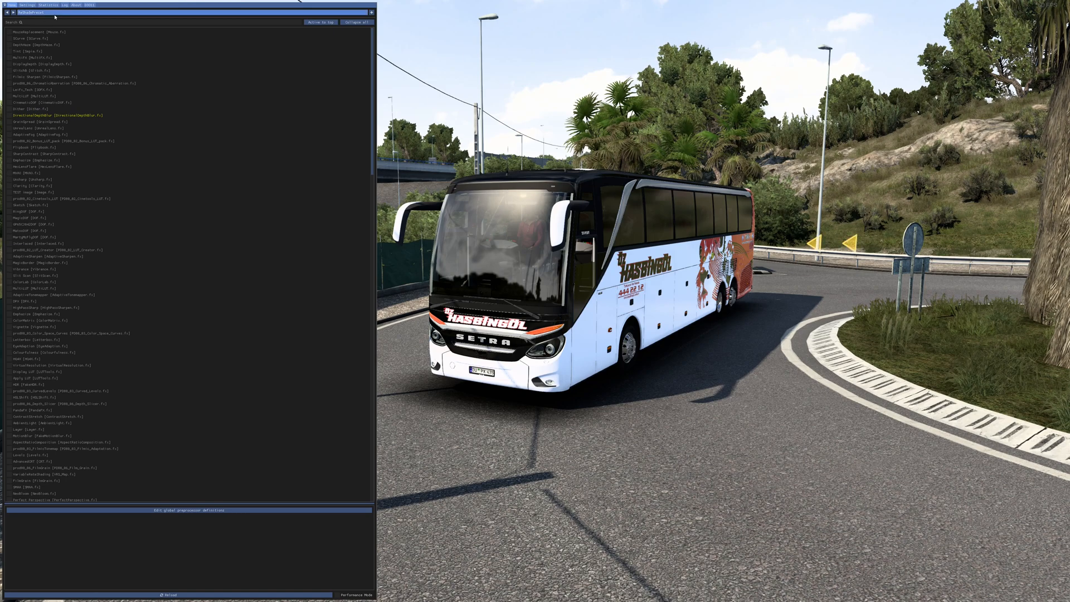
- Load a GC preset .ini from the game folder as the active ReShade preset
{"action": "left_click", "coordinate": [30, 12]}
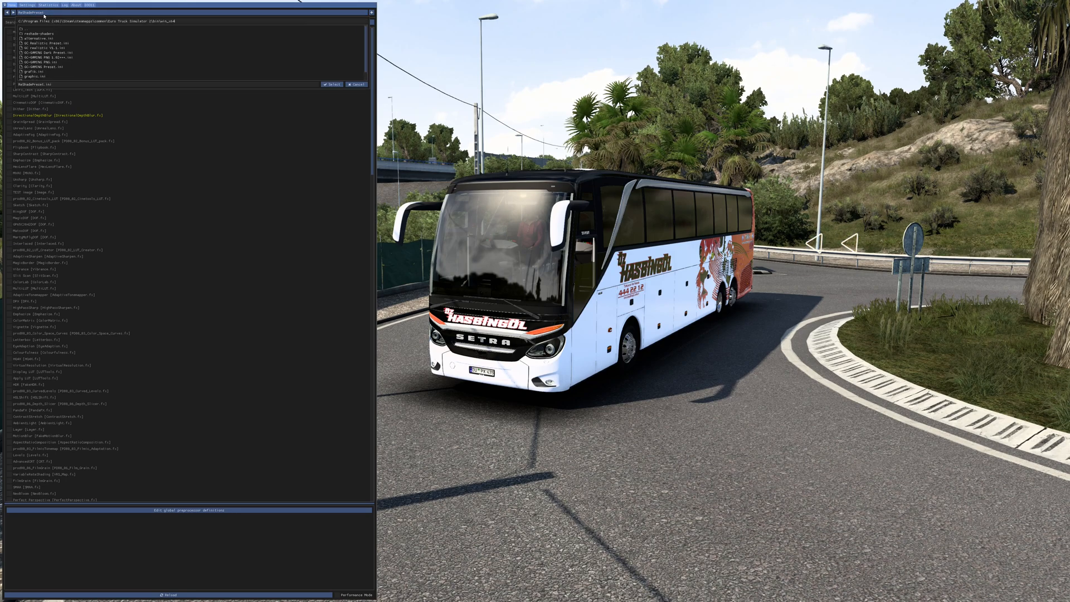
{"action": "left_click", "coordinate": [68, 66]}
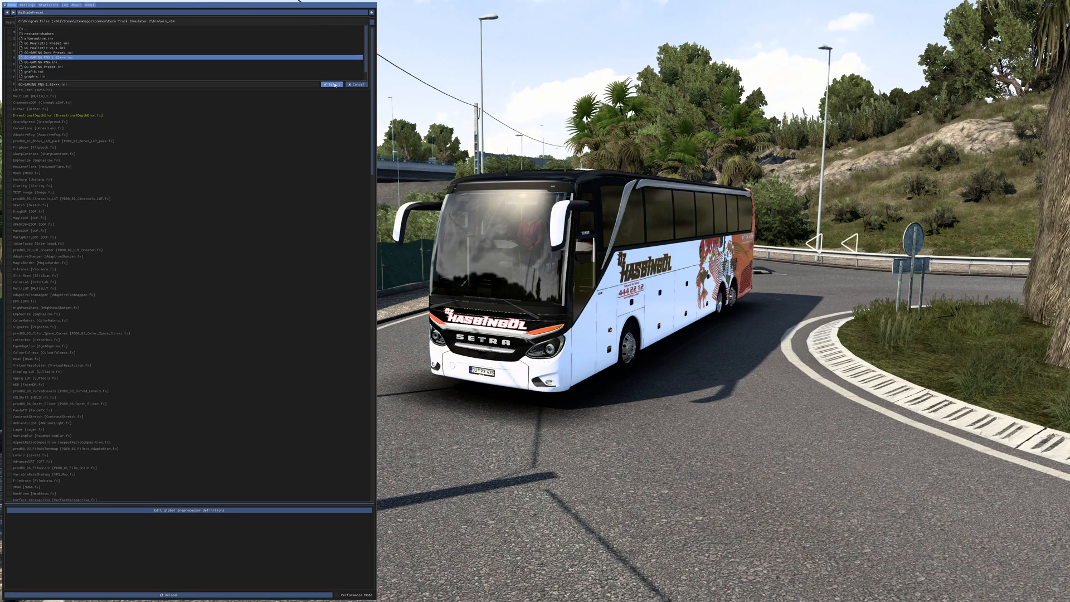
{"action": "left_click", "coordinate": [329, 84]}
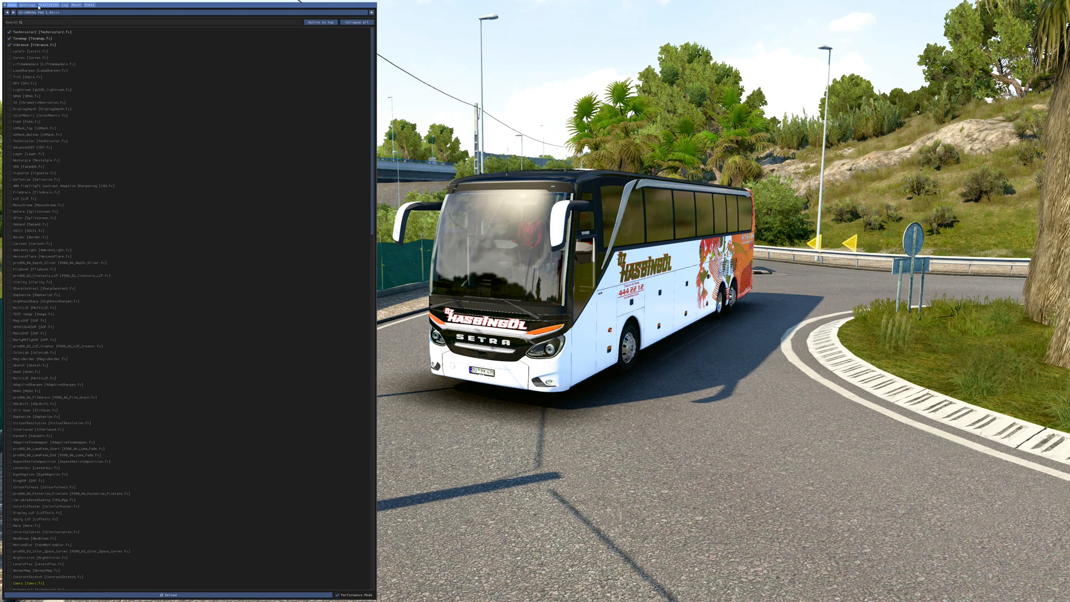
- Start assigning the Effect toggle key in ReShade Settings, then close the overlay
{"action": "left_click", "coordinate": [26, 5]}
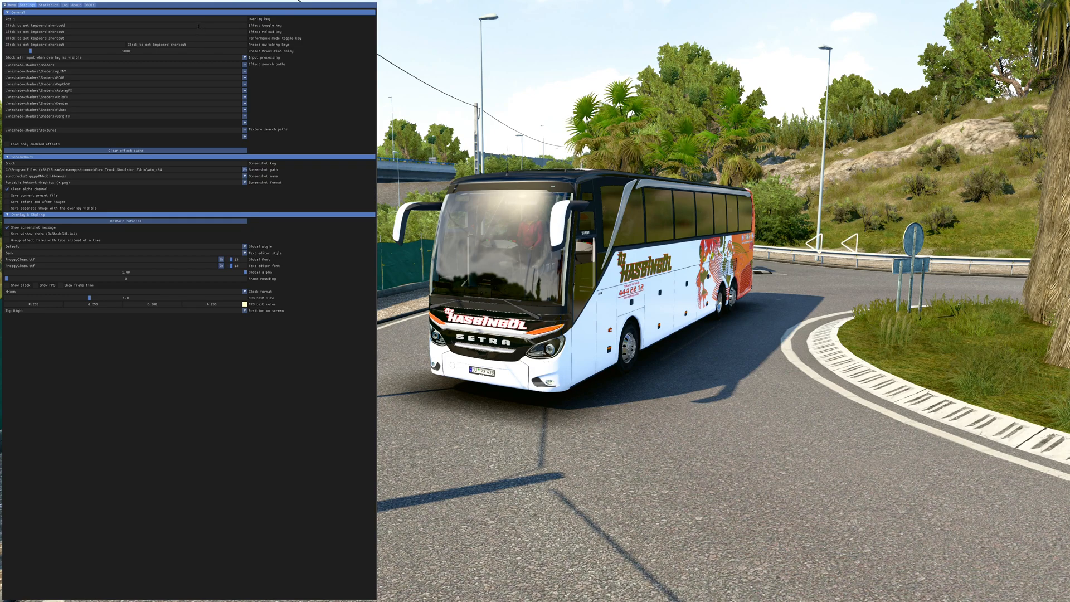
{"action": "left_click", "coordinate": [34, 25]}
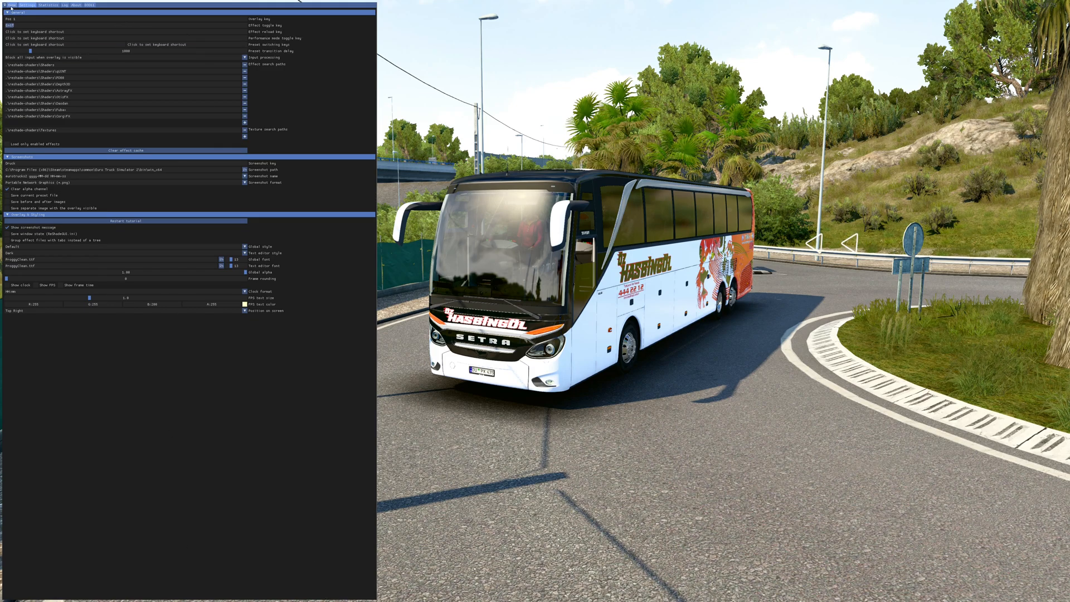
{"action": "mouse_move", "coordinate": [26, 5]}
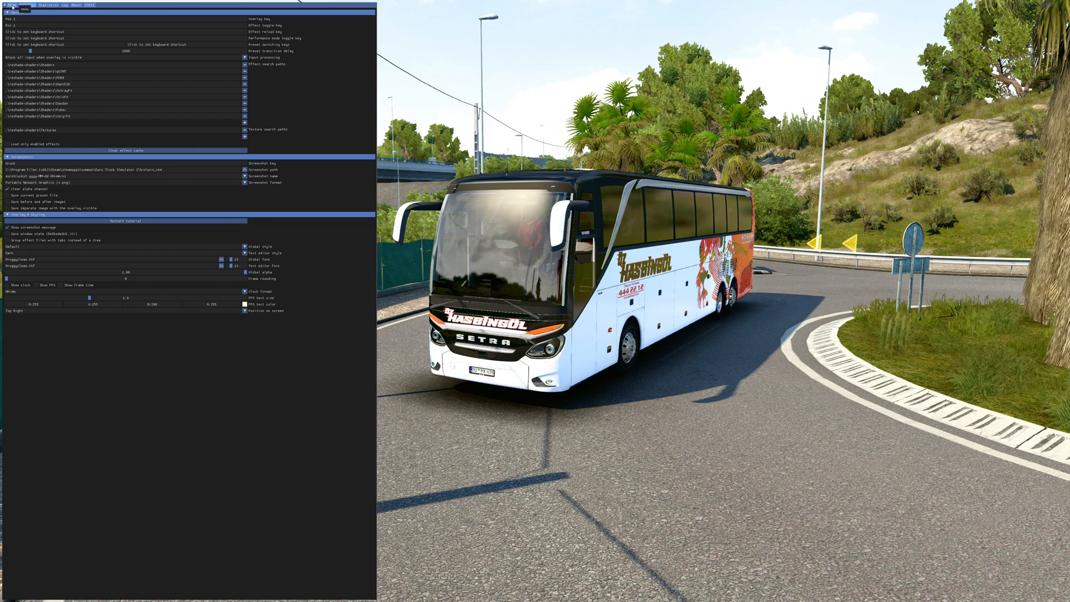
{"action": "left_click", "coordinate": [26, 5]}
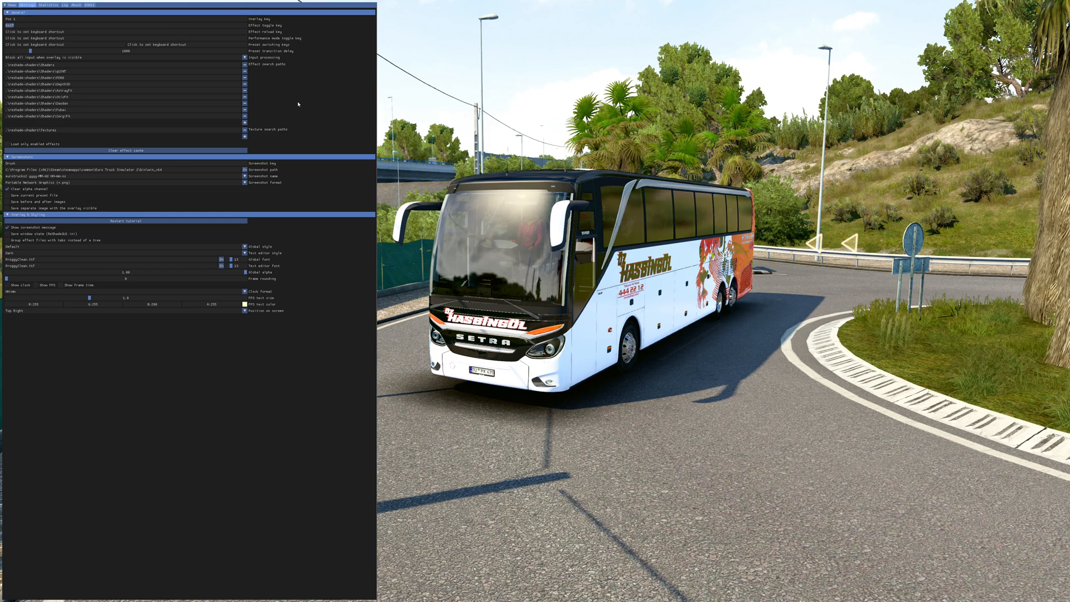
{"action": "left_click", "coordinate": [11, 5]}
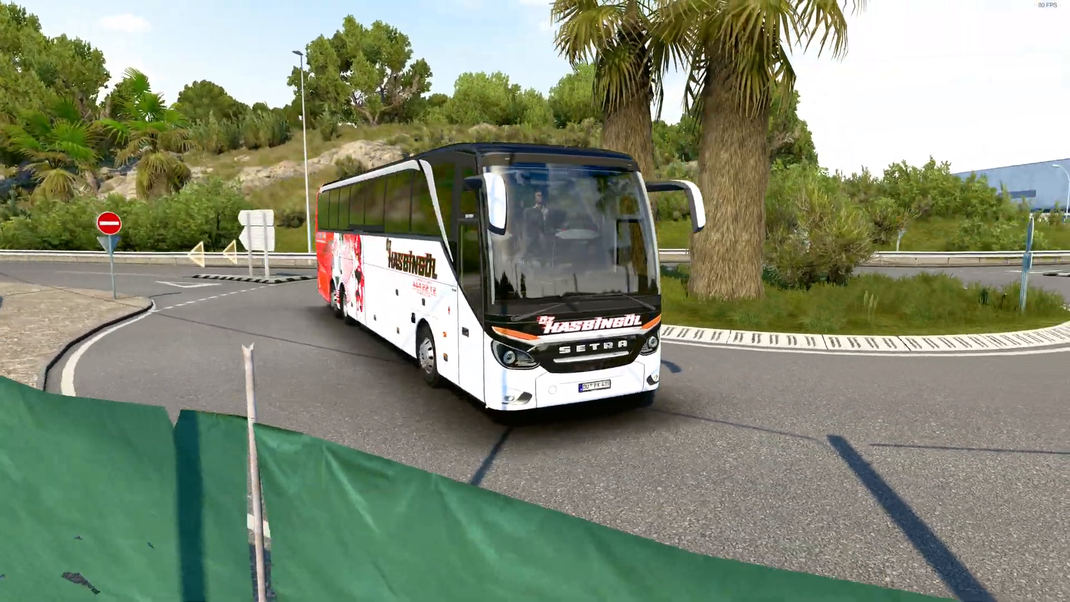
- Press Home to toggle the ReShade effects off in-game
{"action": "key", "text": "Home"}
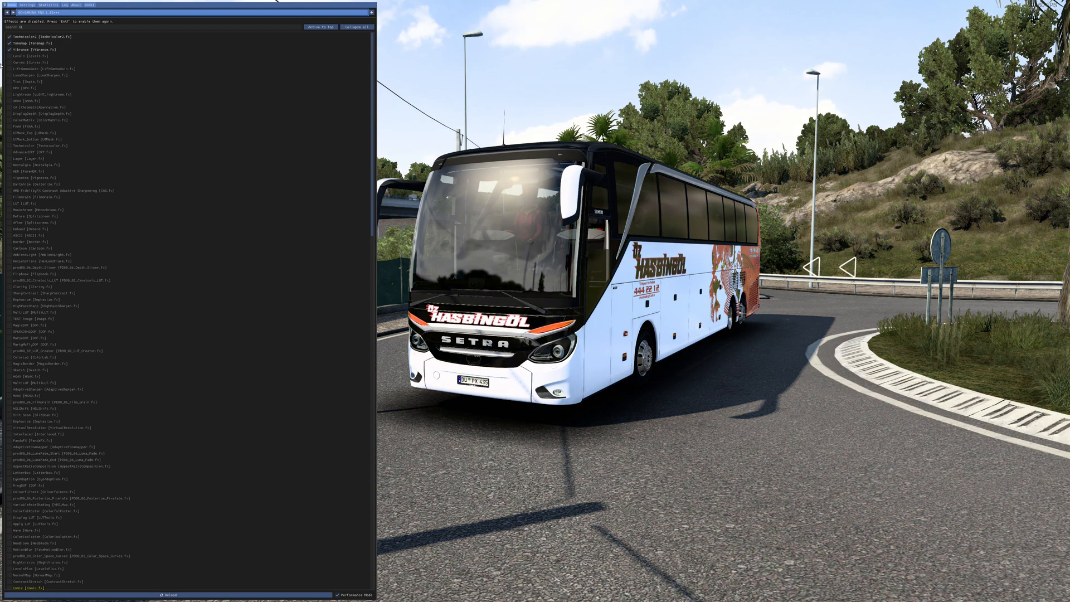